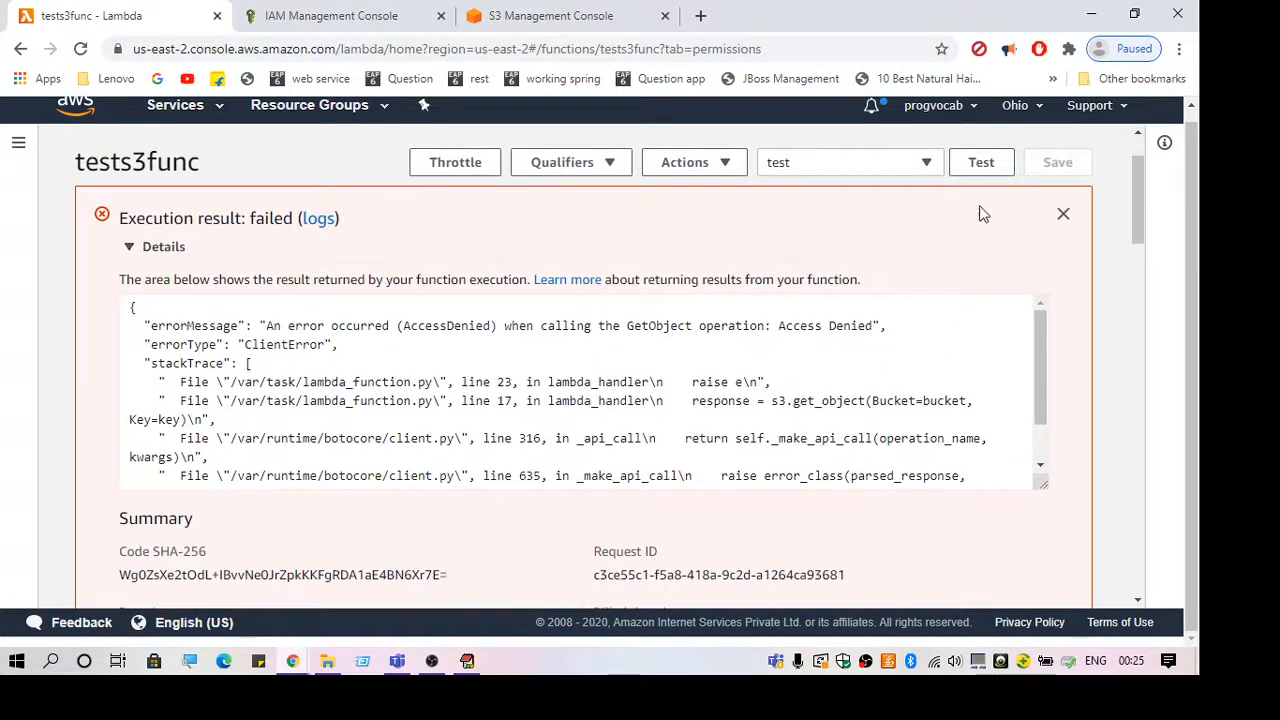
- Review the saved test event's bucket coderai and object key data/myFile.txt
{"action": "left_click", "coordinate": [848, 162]}
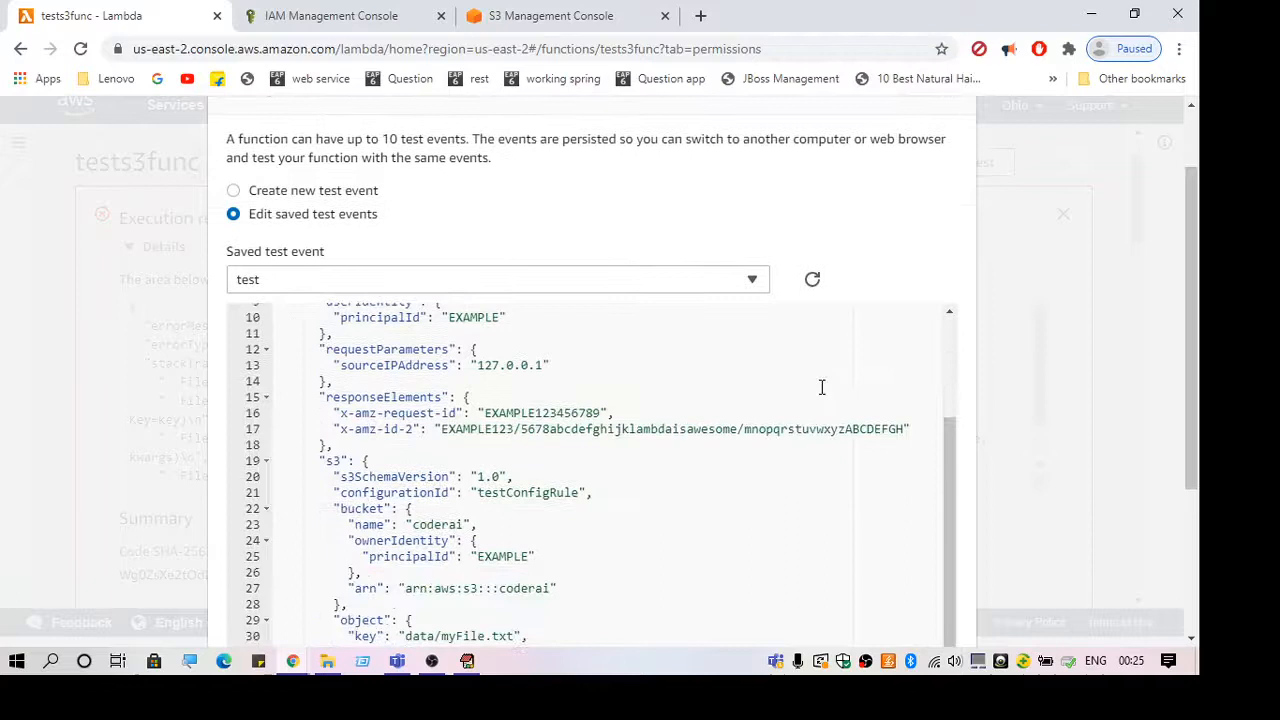
{"action": "scroll", "scroll_direction": "down", "scroll_amount": 3}
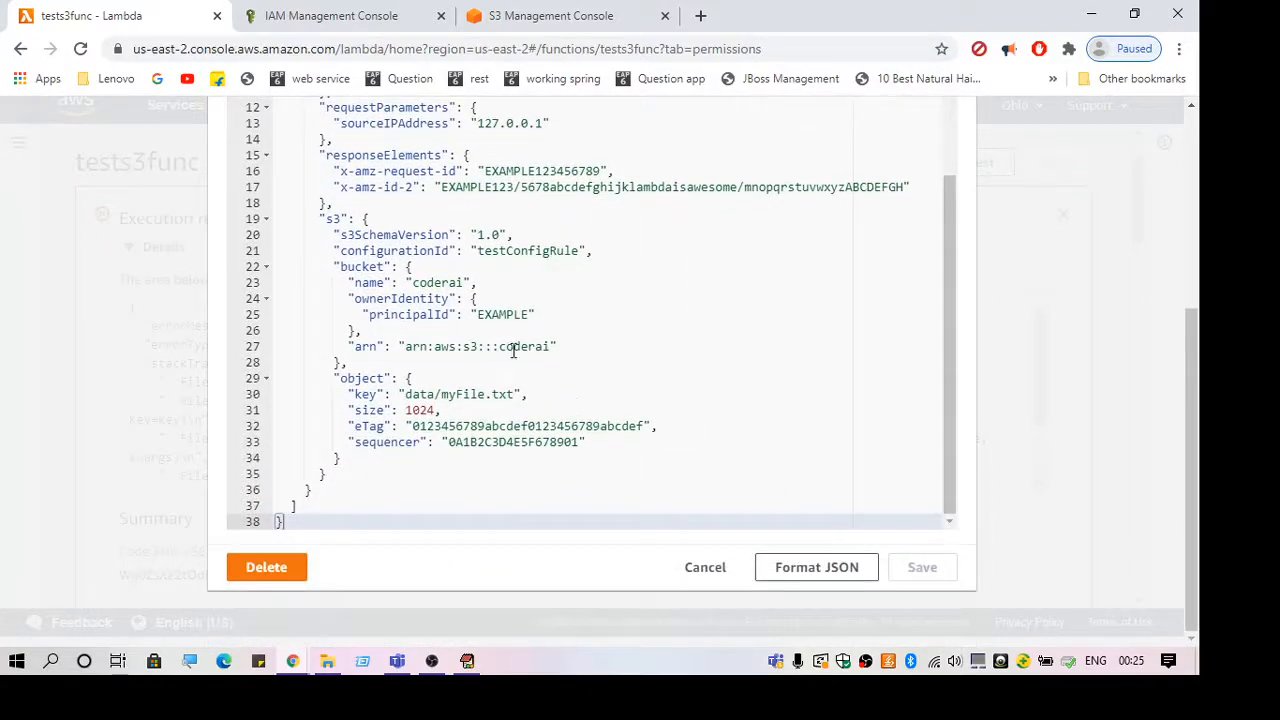
{"action": "double_click", "coordinate": [520, 346]}
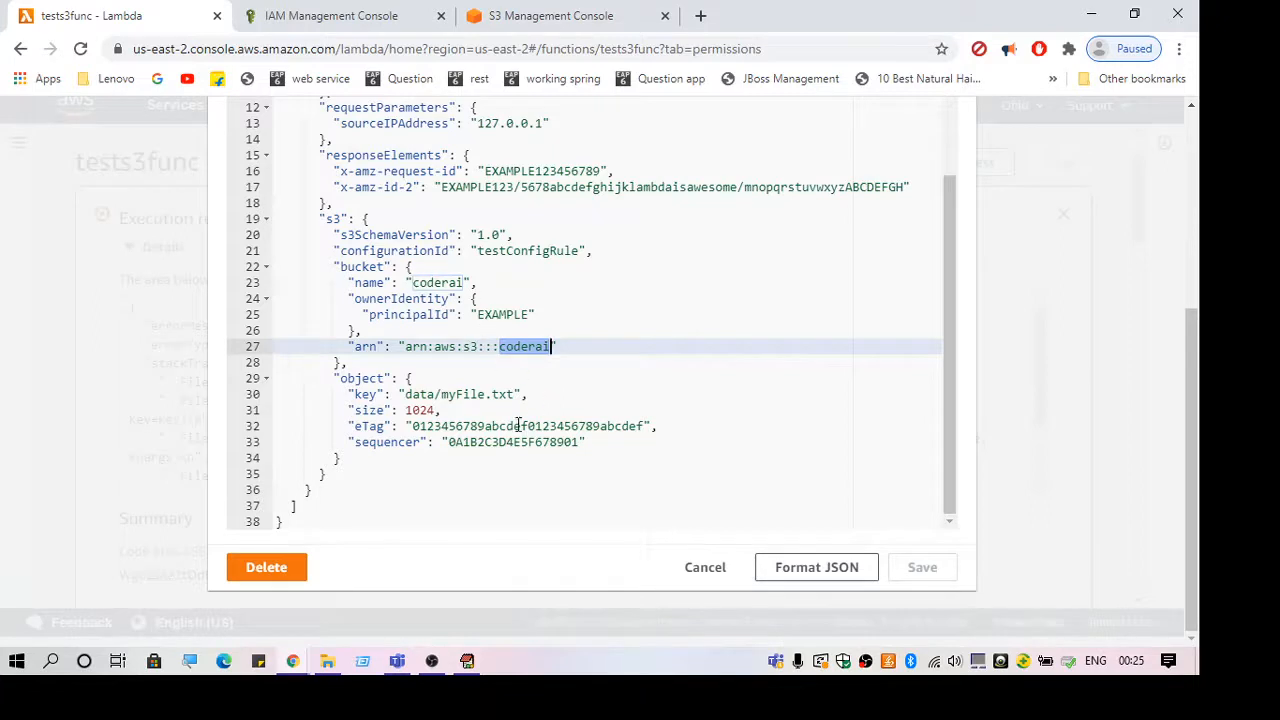
{"action": "double_click", "coordinate": [462, 394]}
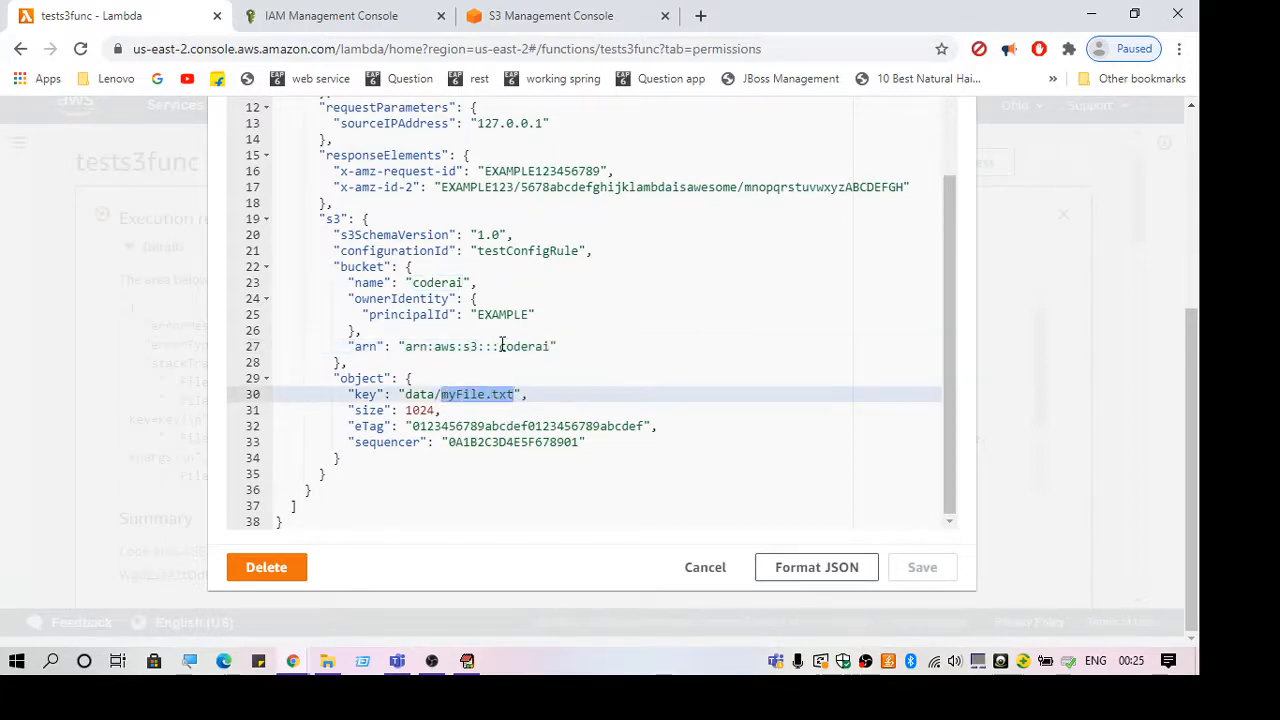
{"action": "double_click", "coordinate": [524, 346]}
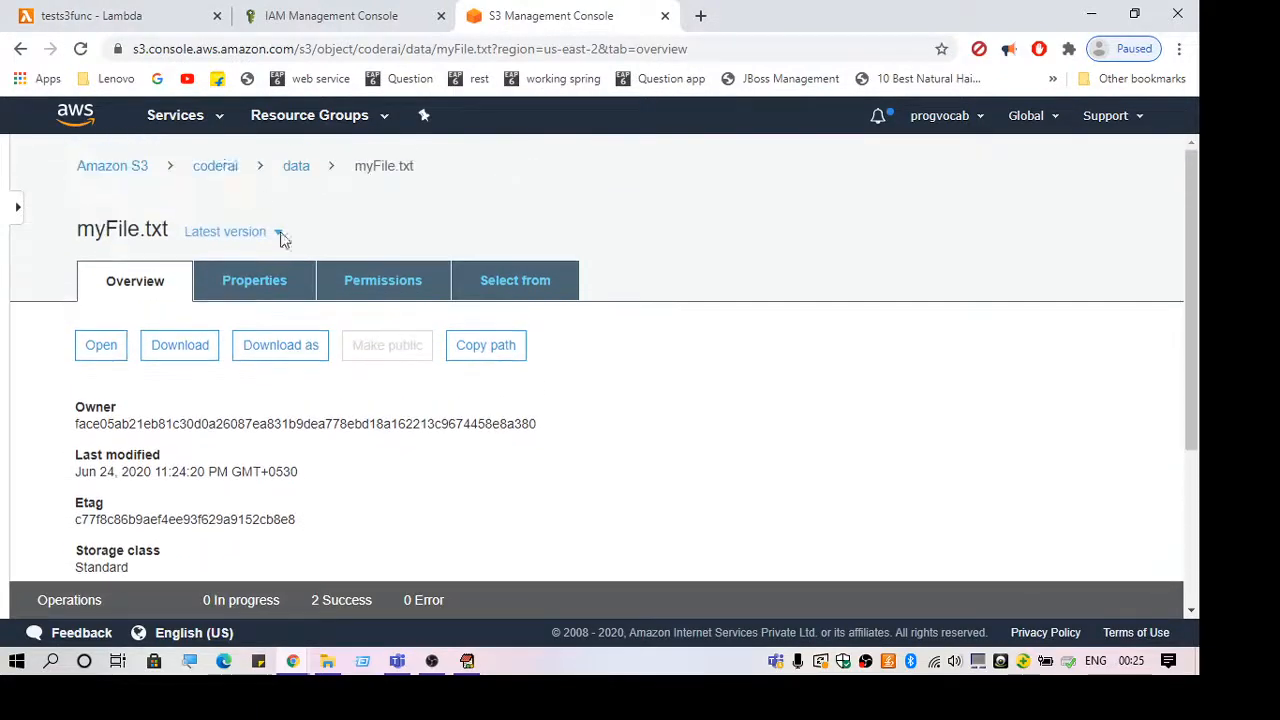
- Return from the S3 object overview to the tests3func test event in Lambda
{"action": "left_click", "coordinate": [90, 16]}
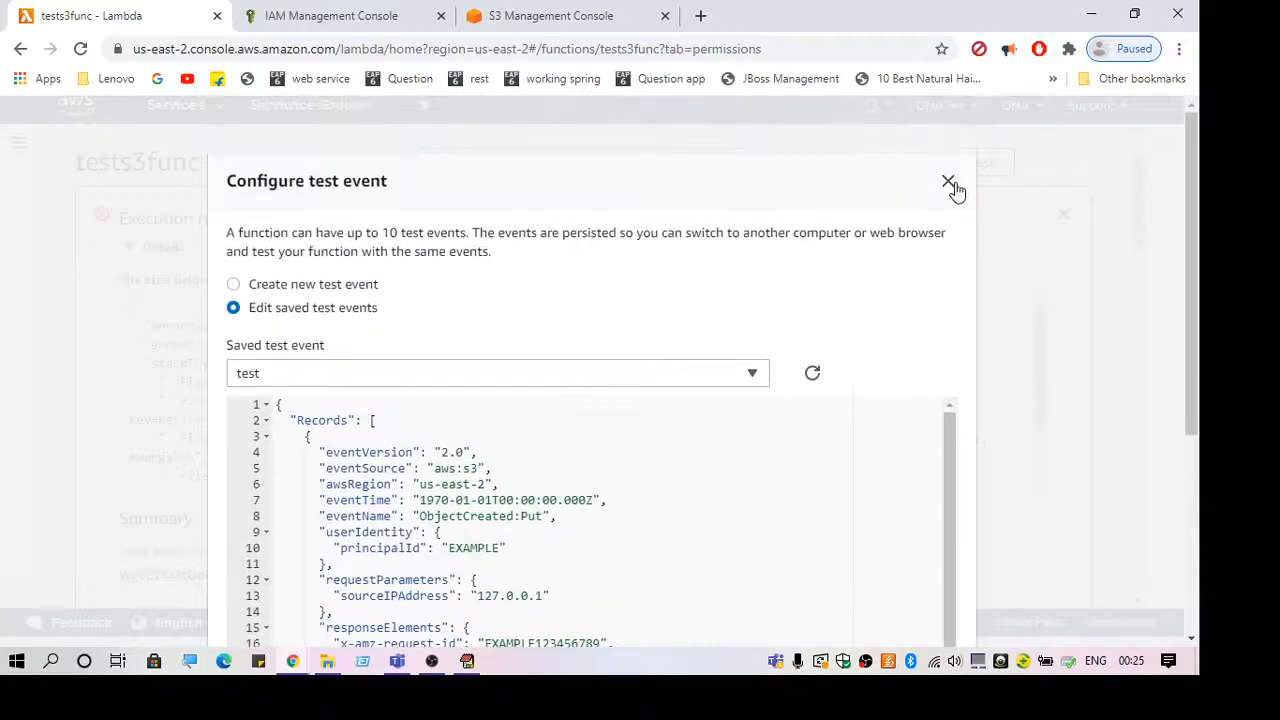
- Dismiss the test event, note the AccessDenied GetObject error, and reach the Permissions execution role
{"action": "left_click", "coordinate": [948, 182]}
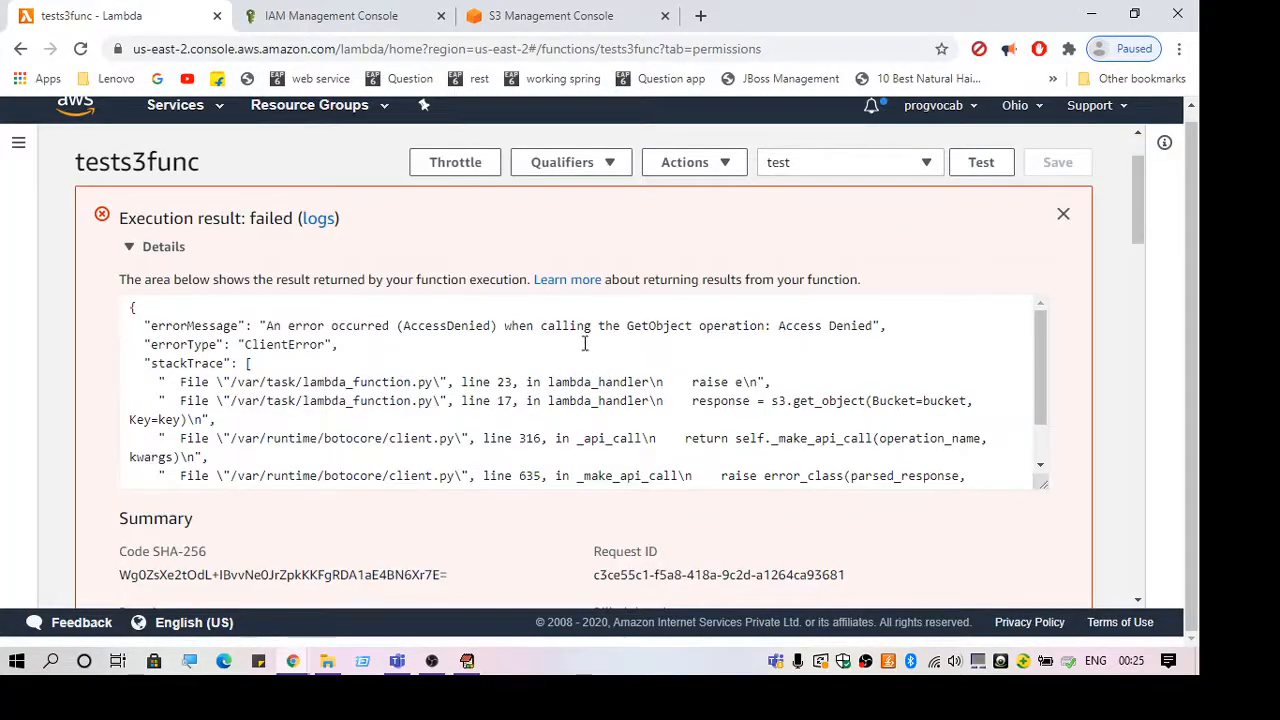
{"action": "double_click", "coordinate": [292, 324]}
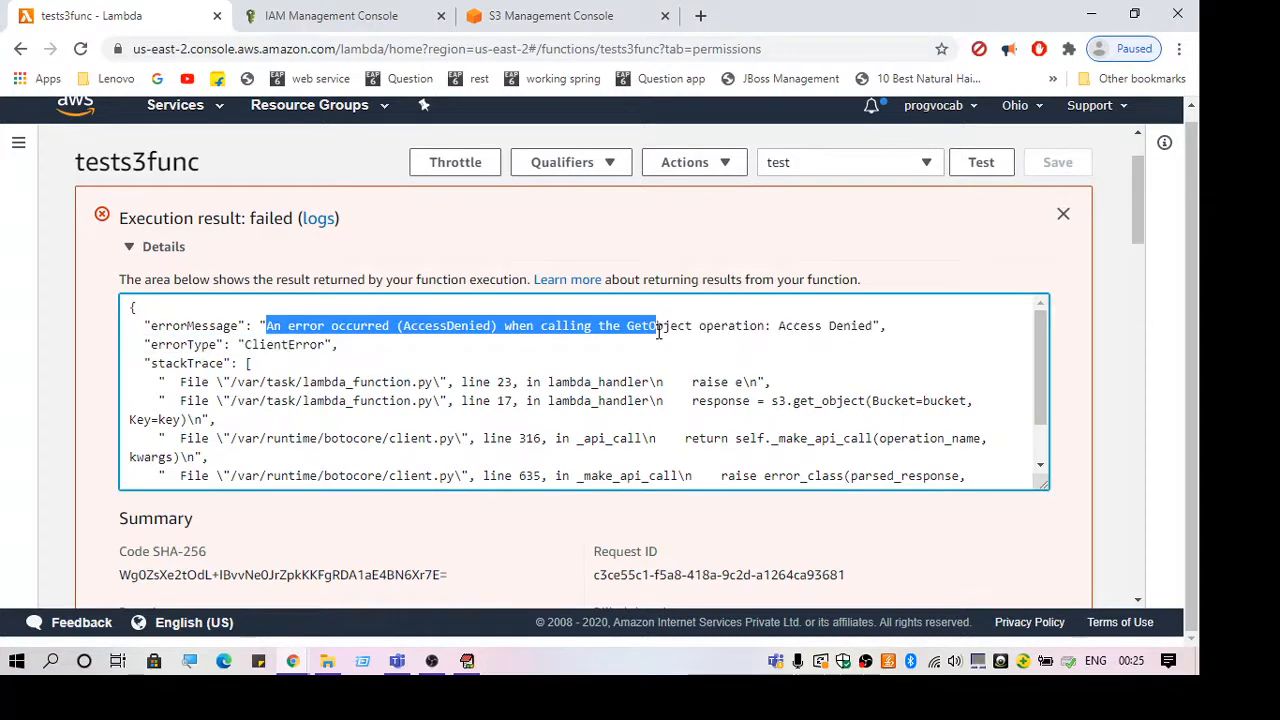
{"action": "left_click", "coordinate": [650, 330]}
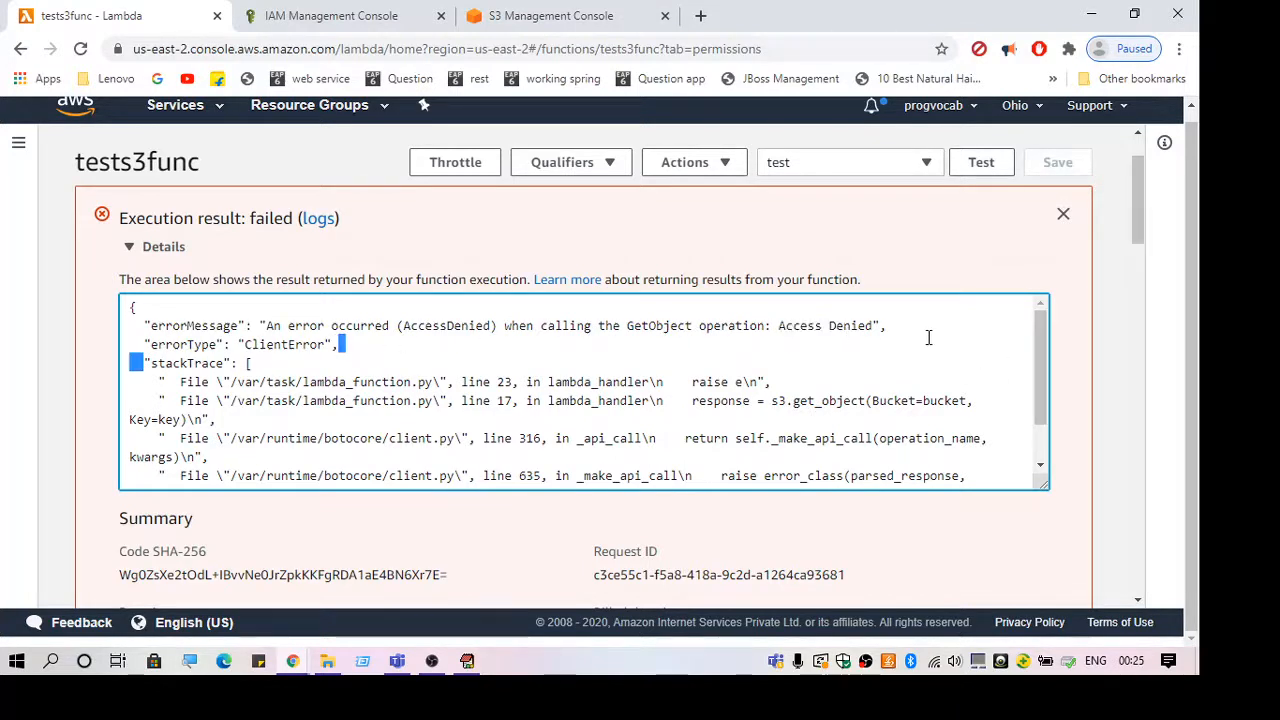
{"action": "scroll", "scroll_direction": "down", "scroll_amount": 3}
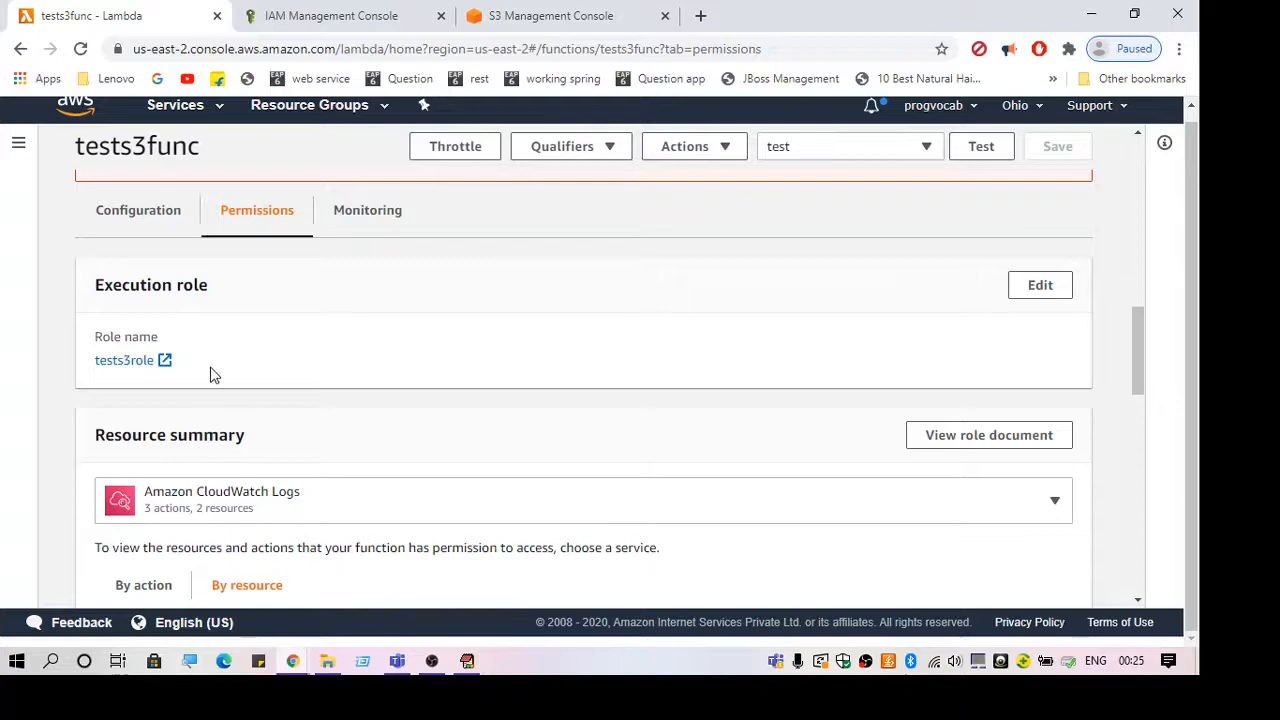
- Follow the tests3role execution role link into the IAM console
{"action": "scroll", "scroll_direction": "down", "scroll_amount": 3}
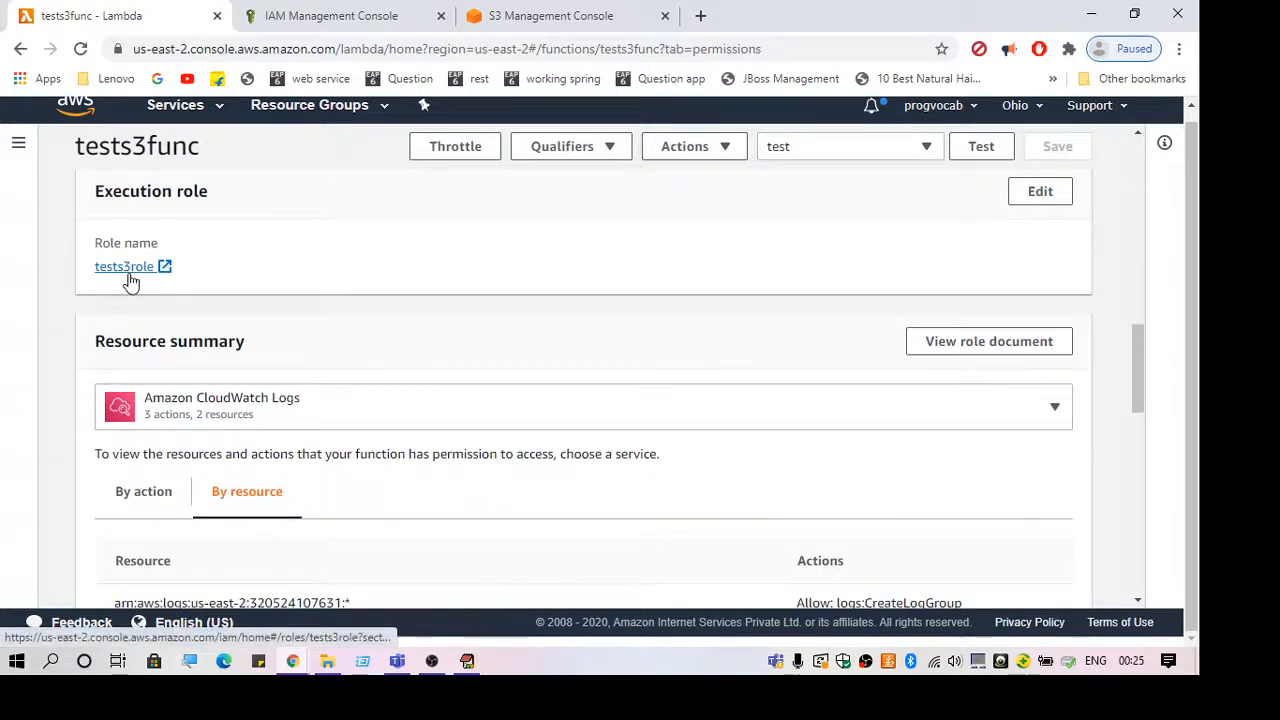
{"action": "left_click", "coordinate": [124, 266]}
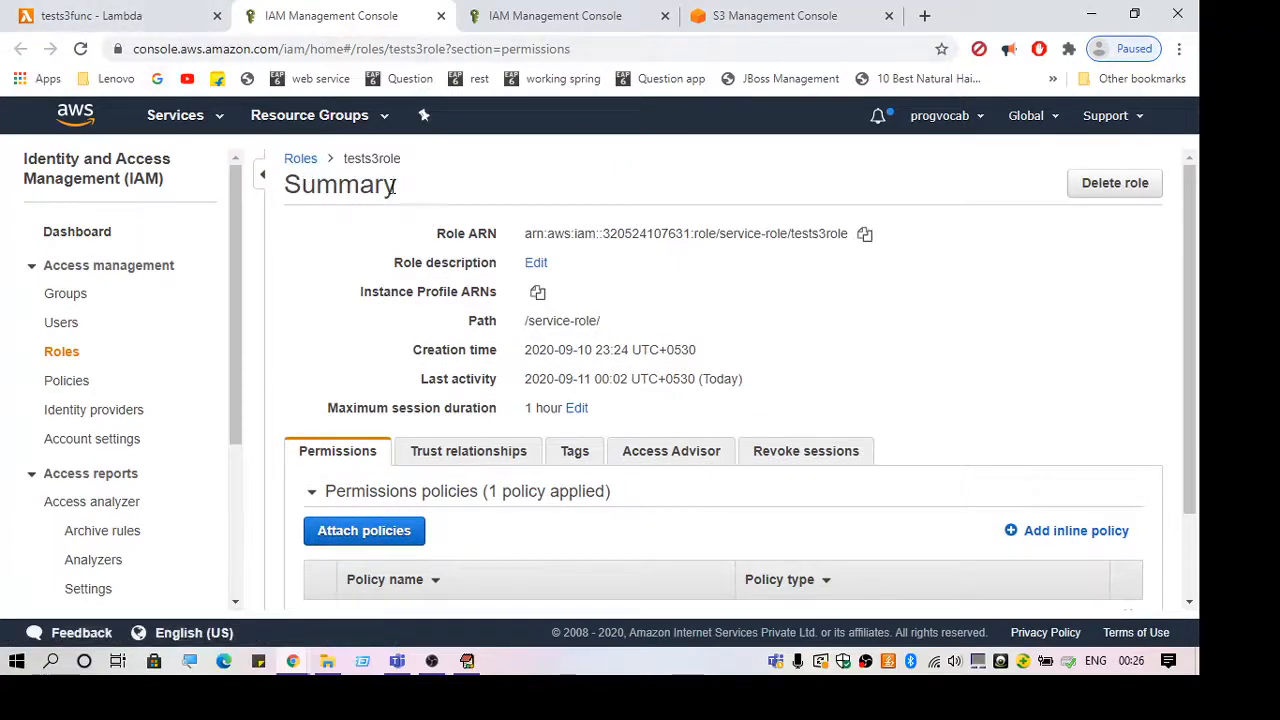
- Expand AWSLambdaBasicExecutionRole and view its policy summary showing only CloudWatch Logs write access
{"action": "scroll", "scroll_direction": "down", "scroll_amount": 3}
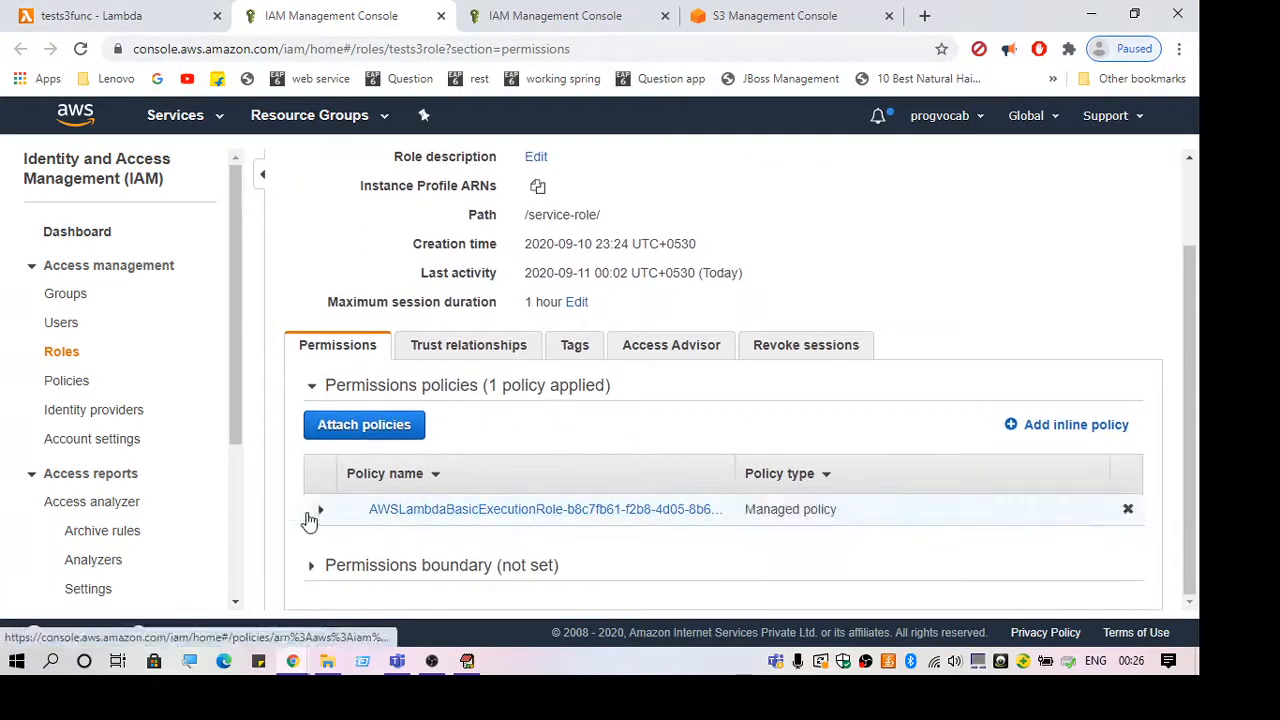
{"action": "left_click", "coordinate": [320, 510]}
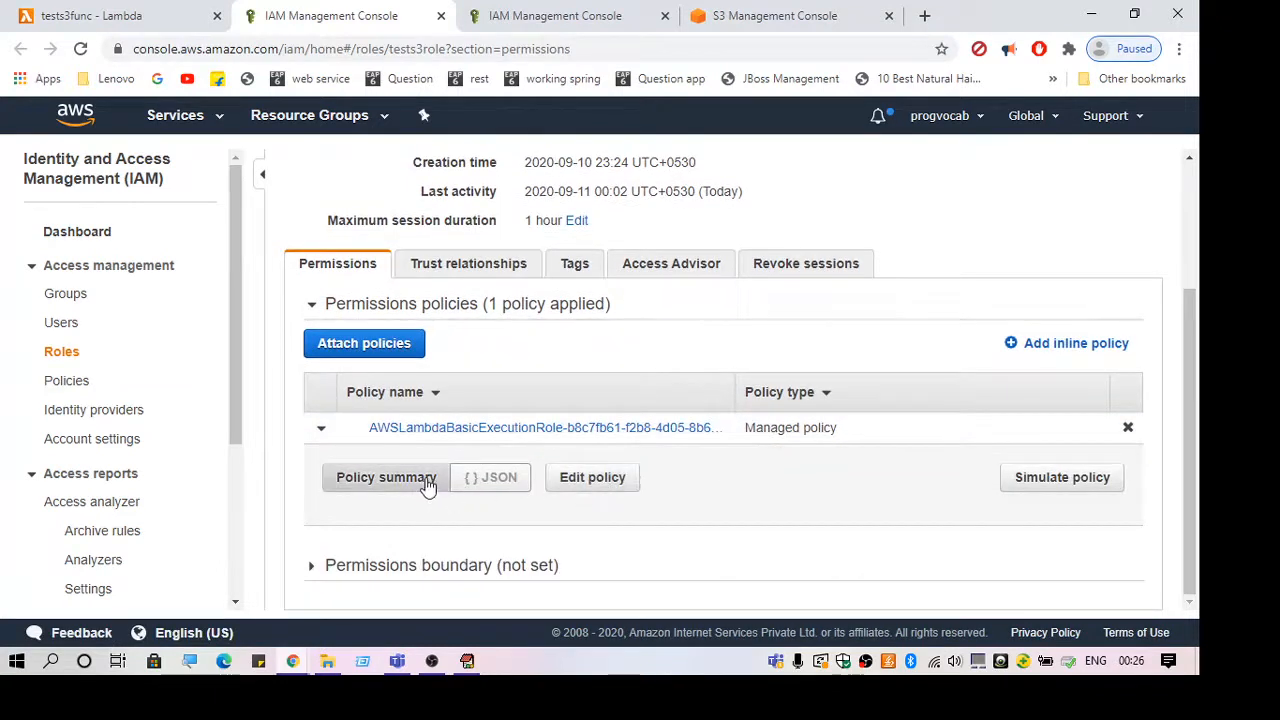
{"action": "left_click", "coordinate": [386, 476]}
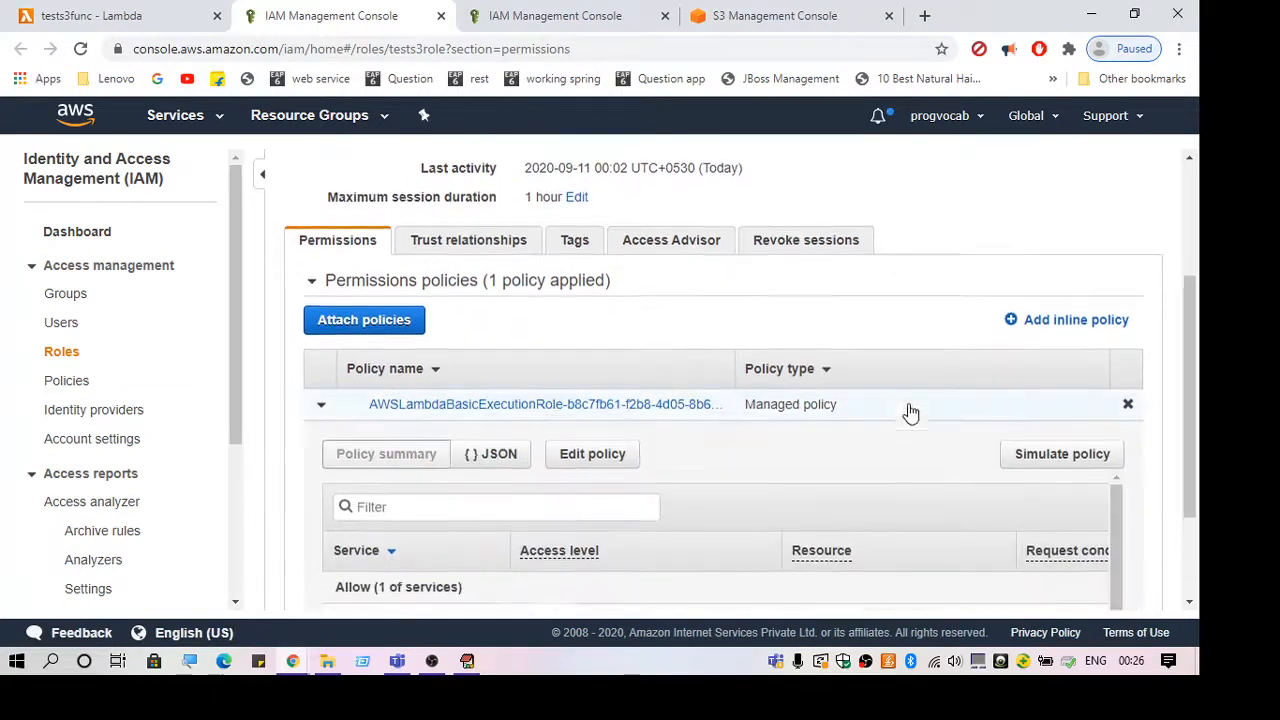
{"action": "scroll", "scroll_direction": "down", "scroll_amount": 3}
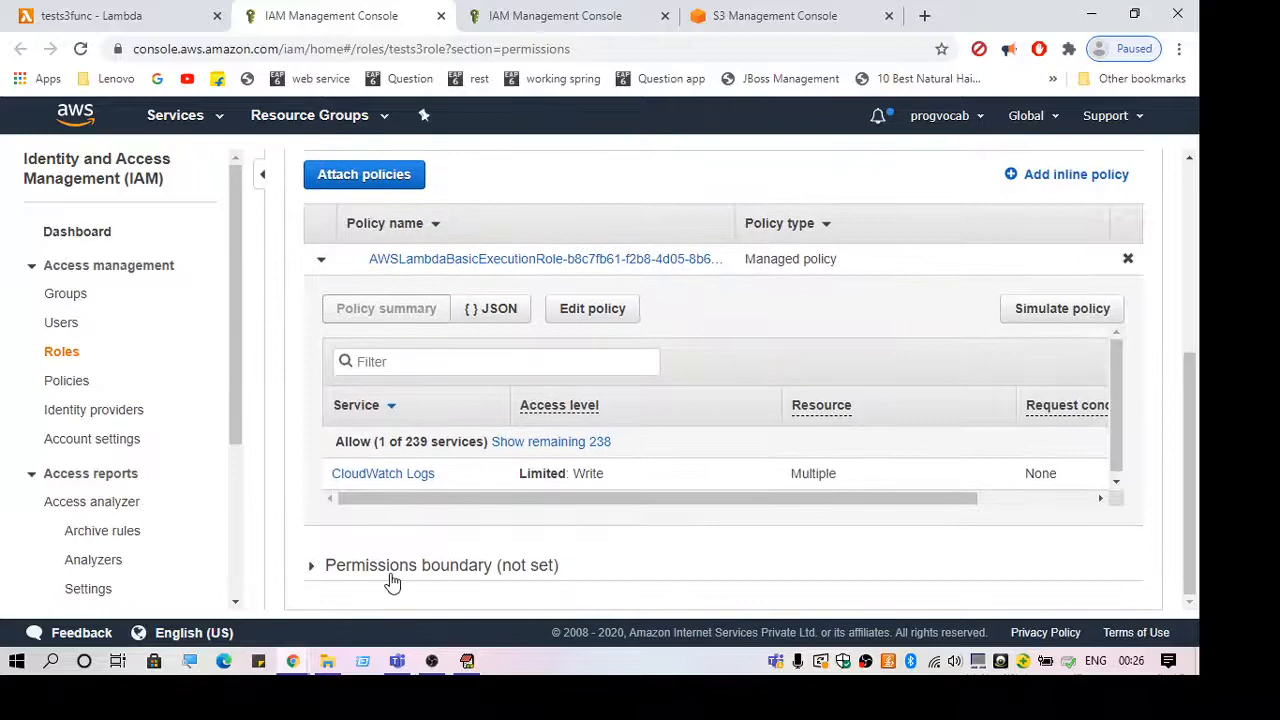
{"action": "scroll", "scroll_direction": "up", "scroll_amount": 3}
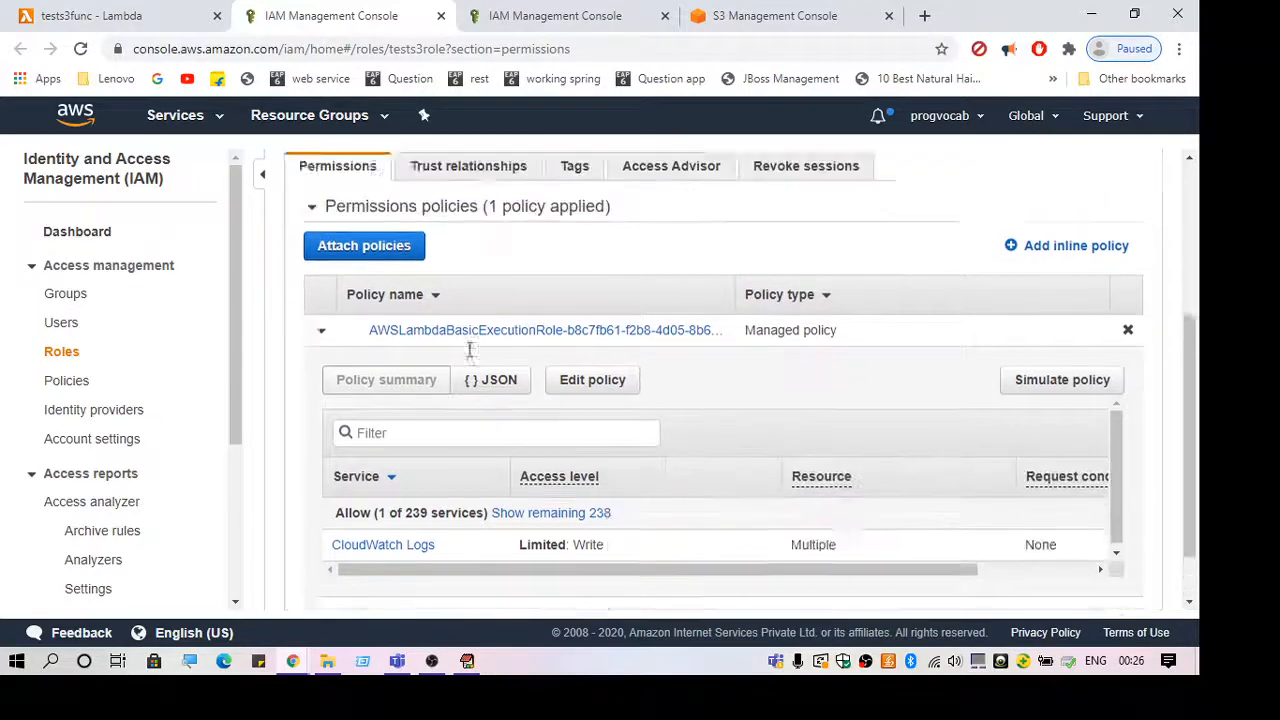
{"action": "left_click", "coordinate": [1076, 362]}
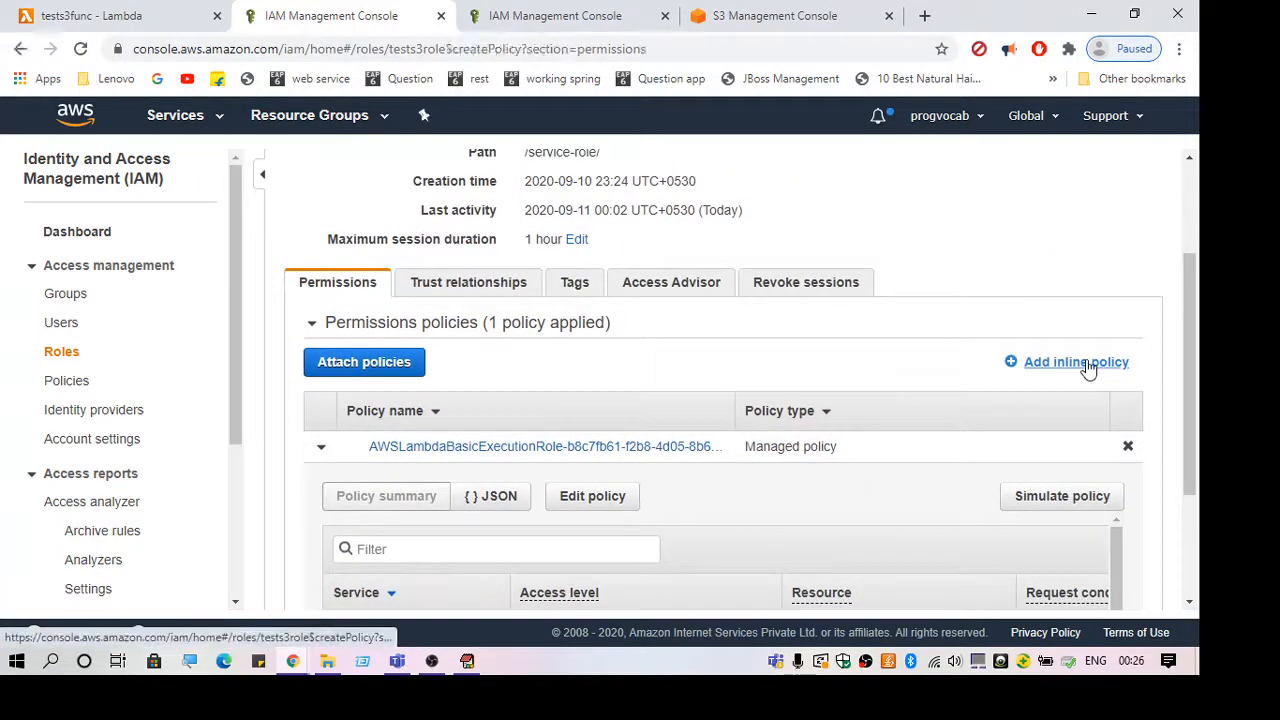
- Start a new inline policy for tests3role and search the service list for s3
{"action": "left_click", "coordinate": [1076, 362]}
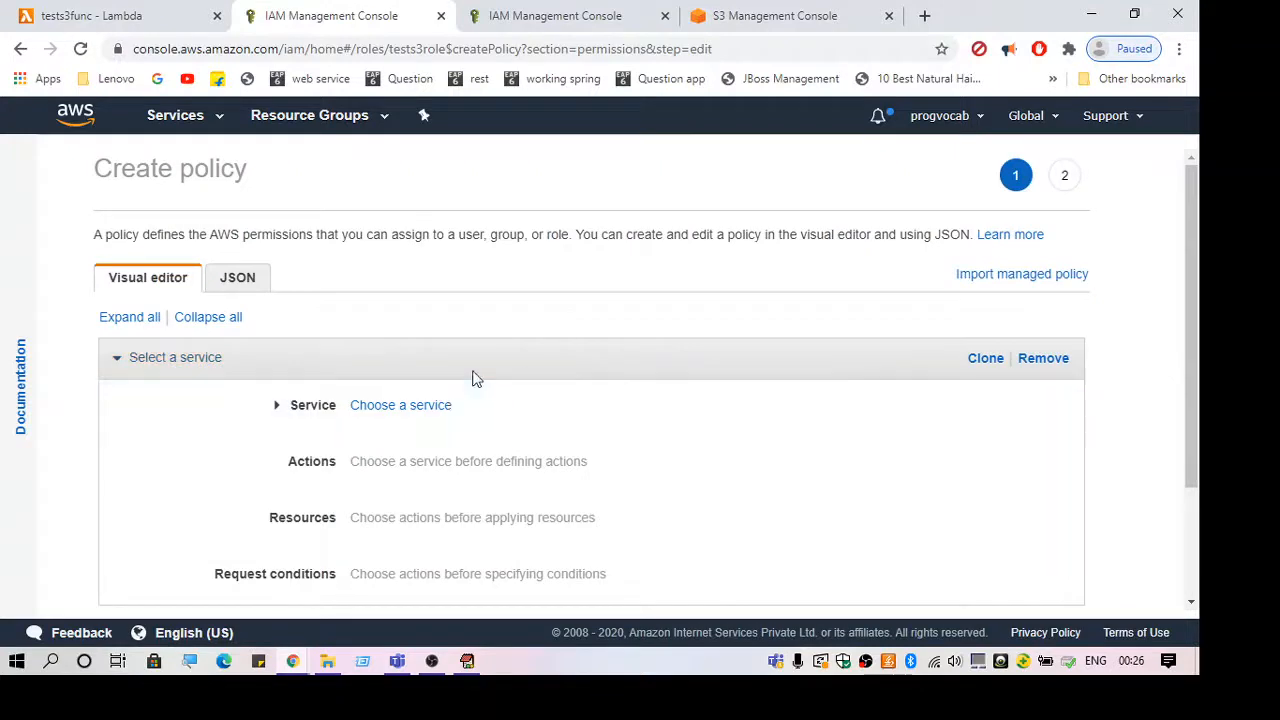
{"action": "scroll", "scroll_direction": "down", "scroll_amount": 3}
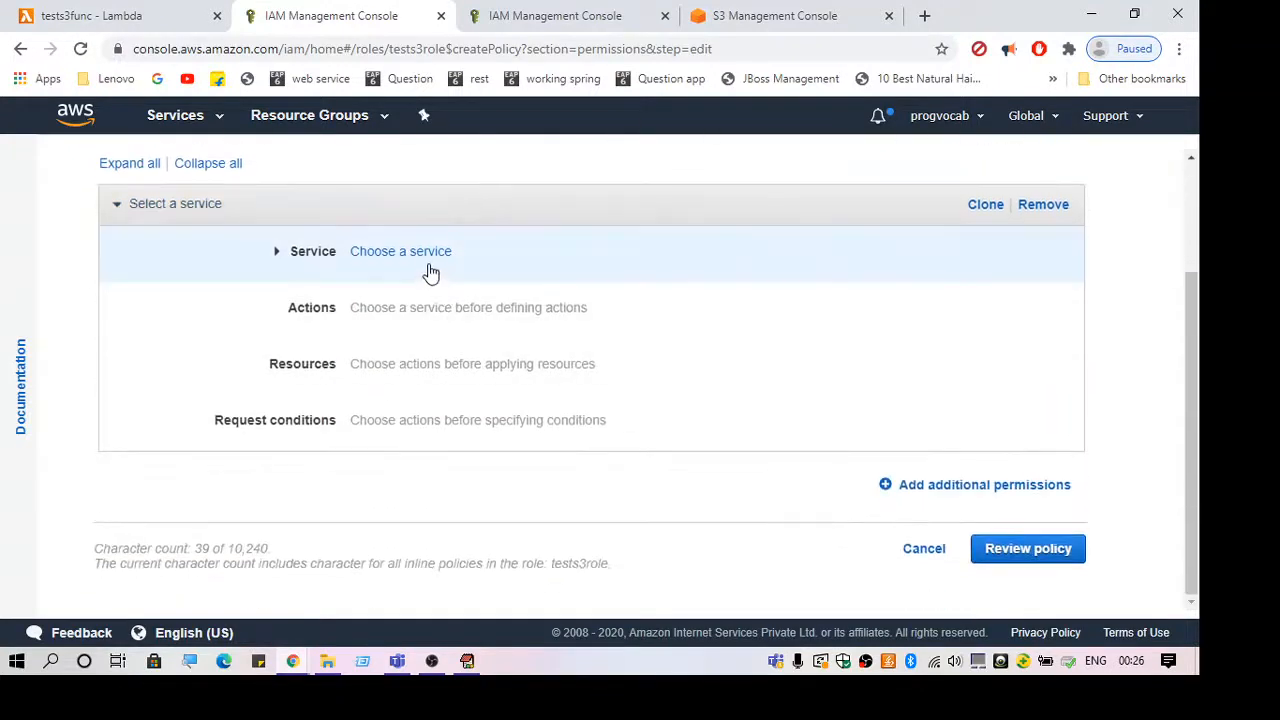
{"action": "mouse_move", "coordinate": [296, 260]}
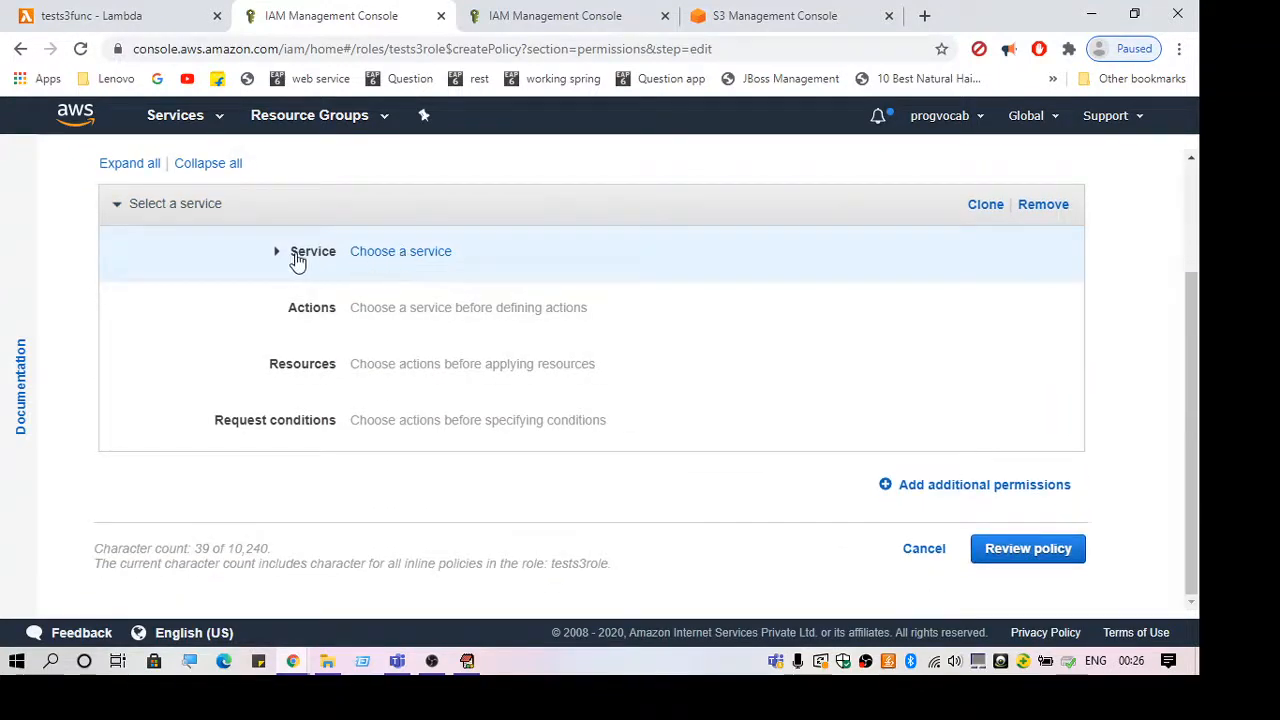
{"action": "left_click", "coordinate": [400, 252]}
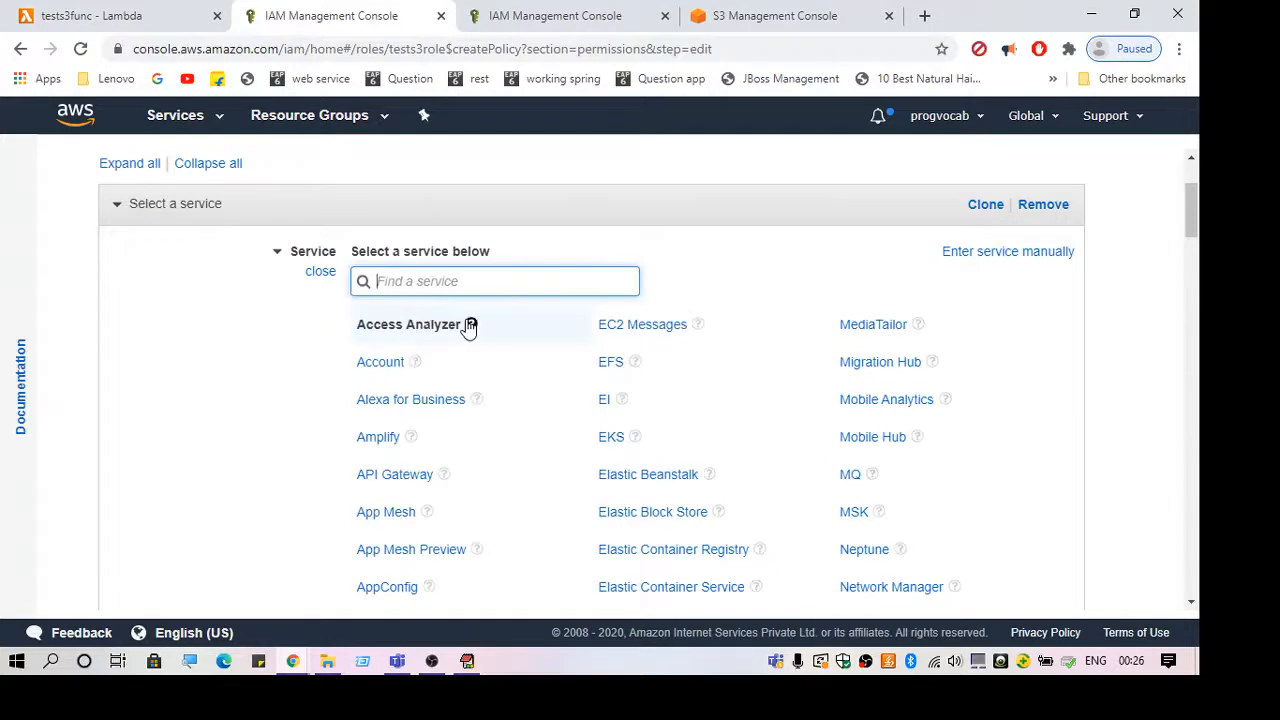
{"action": "type", "text": "s3"}
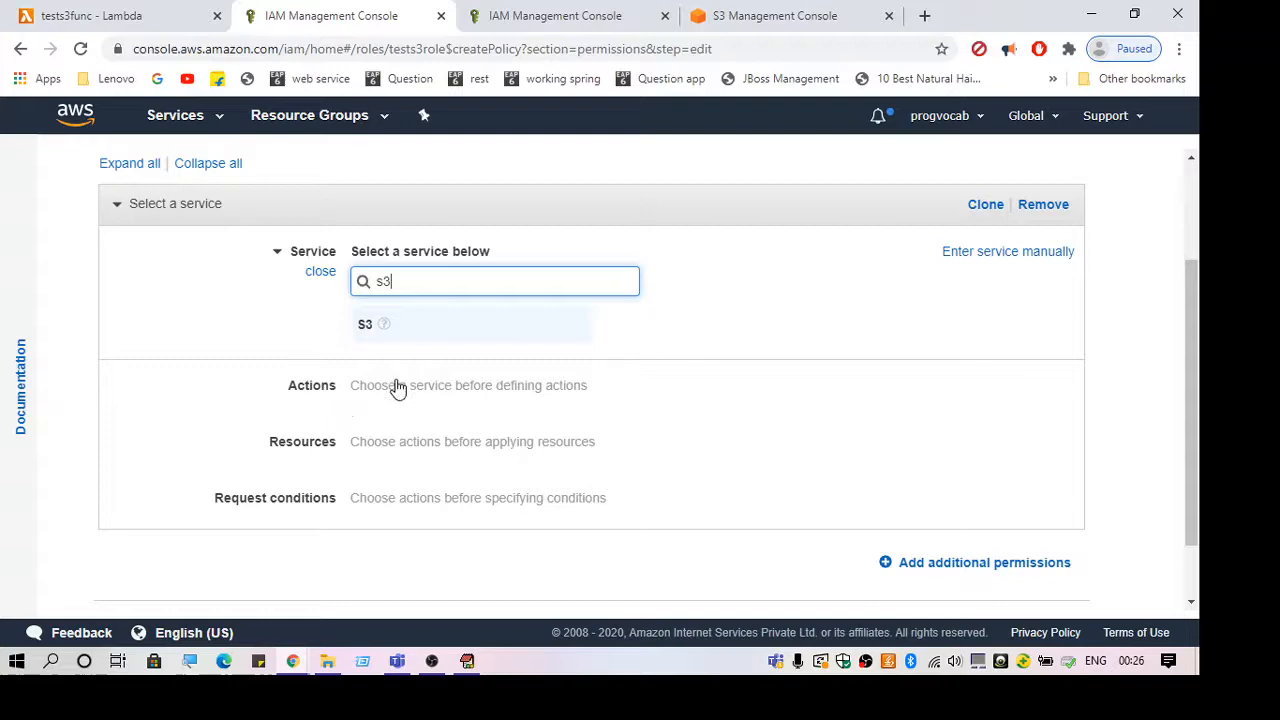
- Check the Lambda error again and pick out the failing GetObject operation name
{"action": "left_click", "coordinate": [90, 16]}
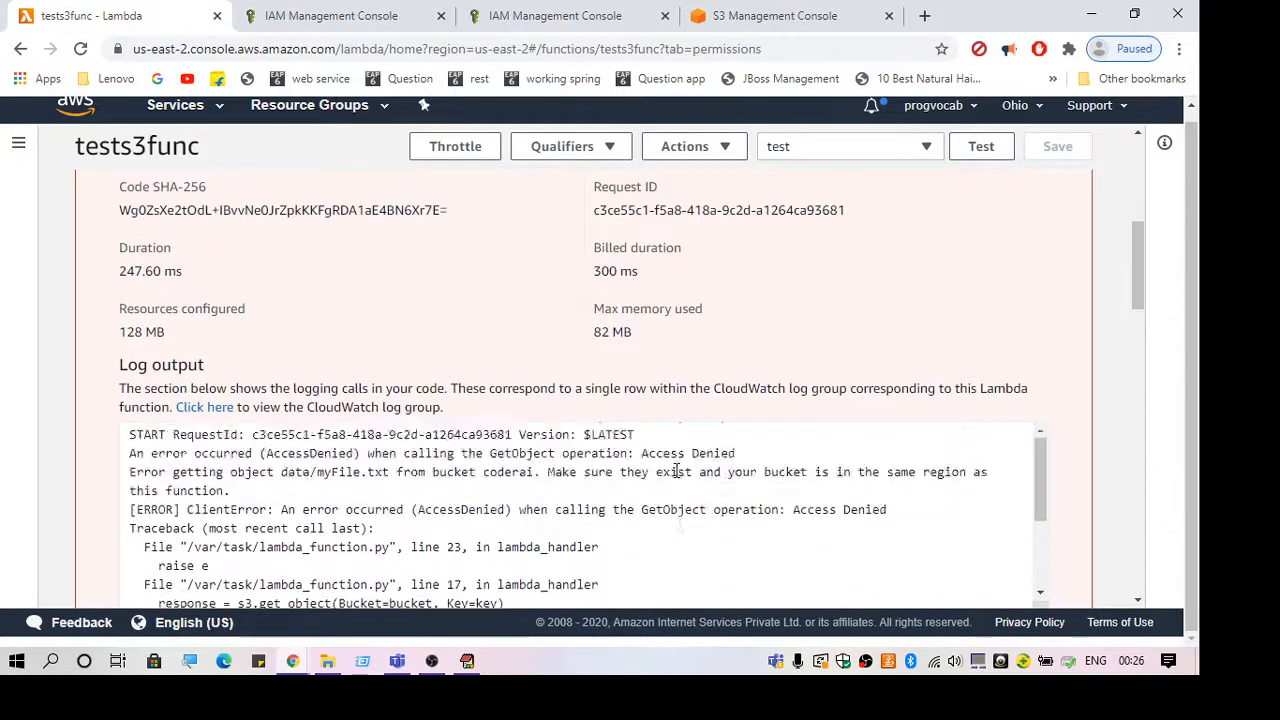
{"action": "double_click", "coordinate": [672, 510]}
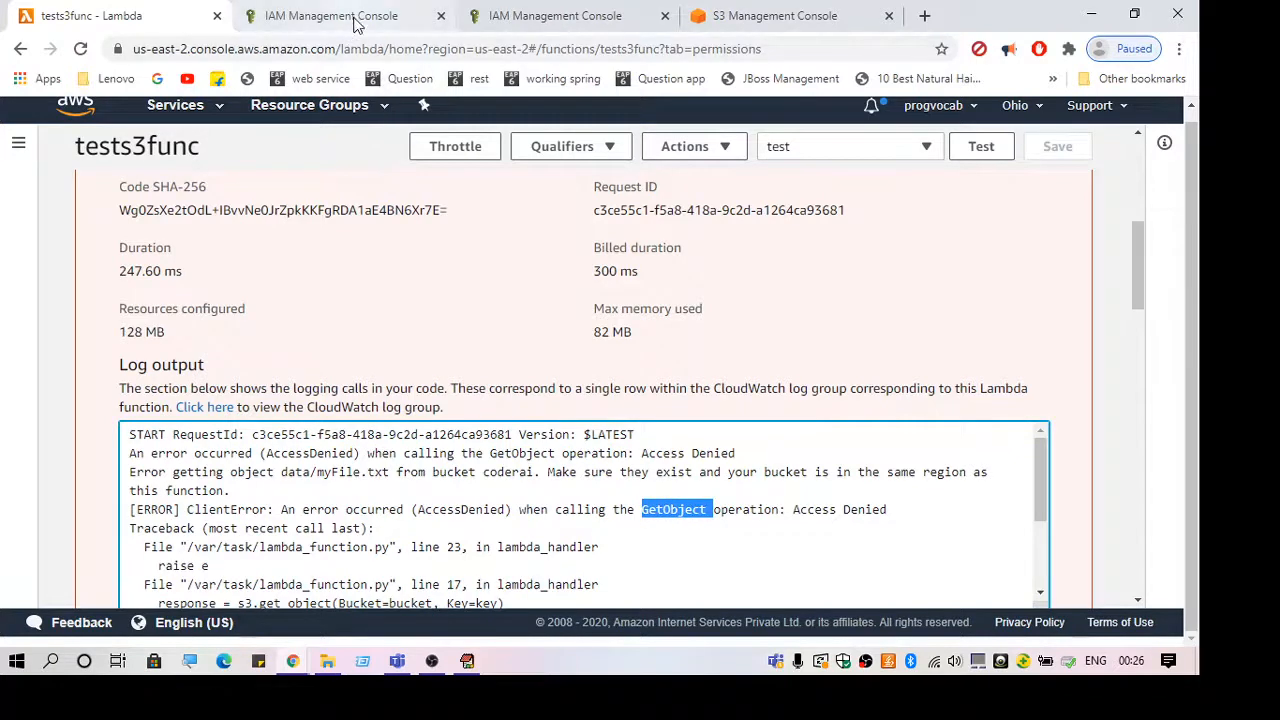
- Filter S3 actions by 'get' and allow GetObject in the inline policy
{"action": "left_click", "coordinate": [330, 16]}
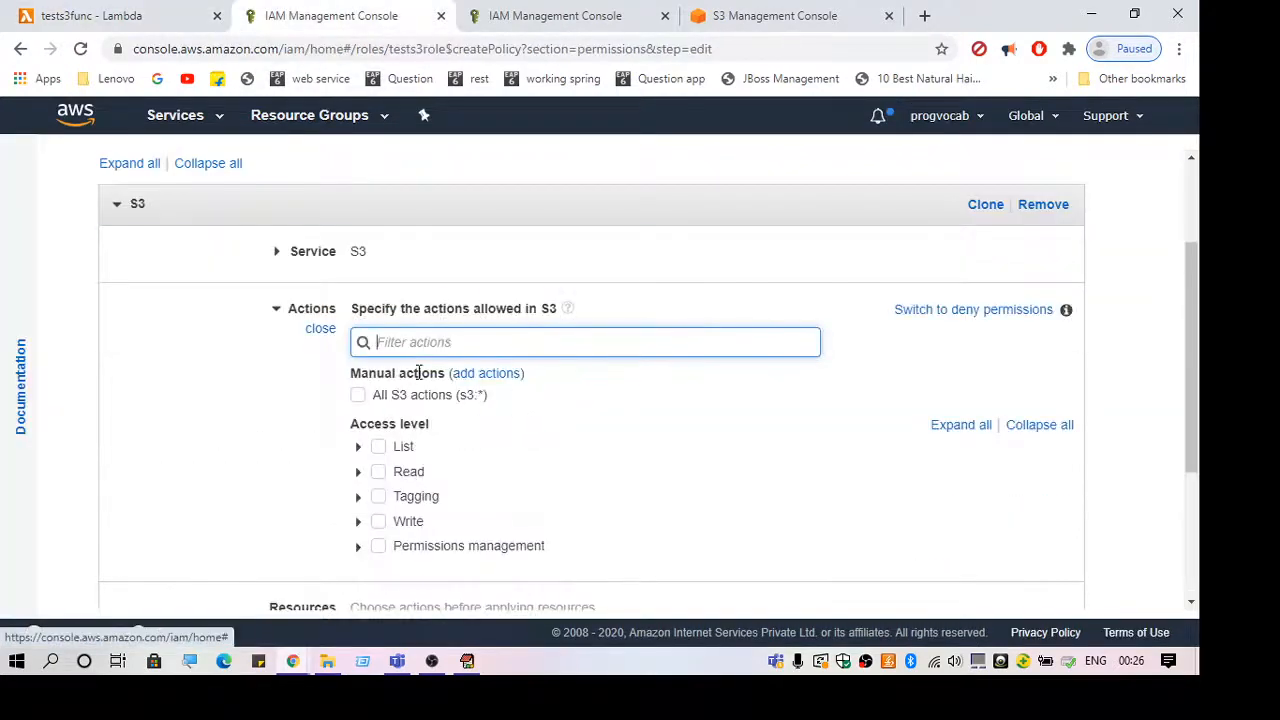
{"action": "type", "text": "getobj"}
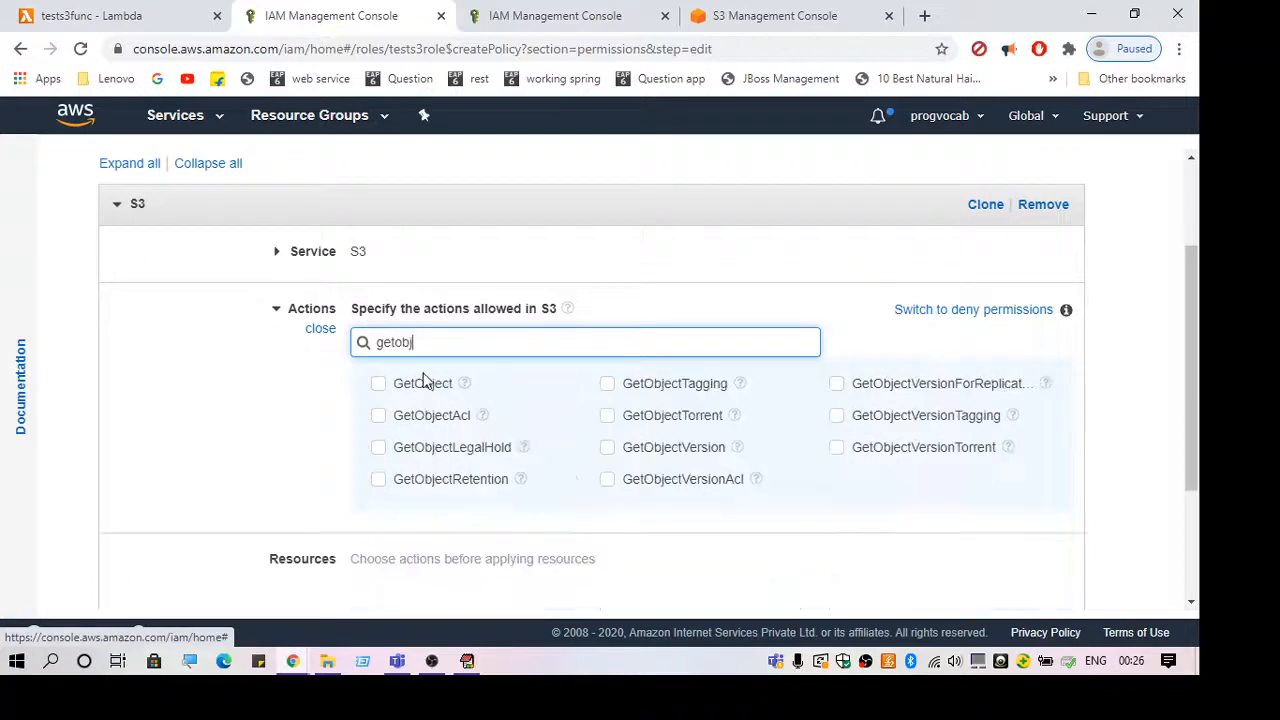
{"action": "left_click", "coordinate": [378, 384]}
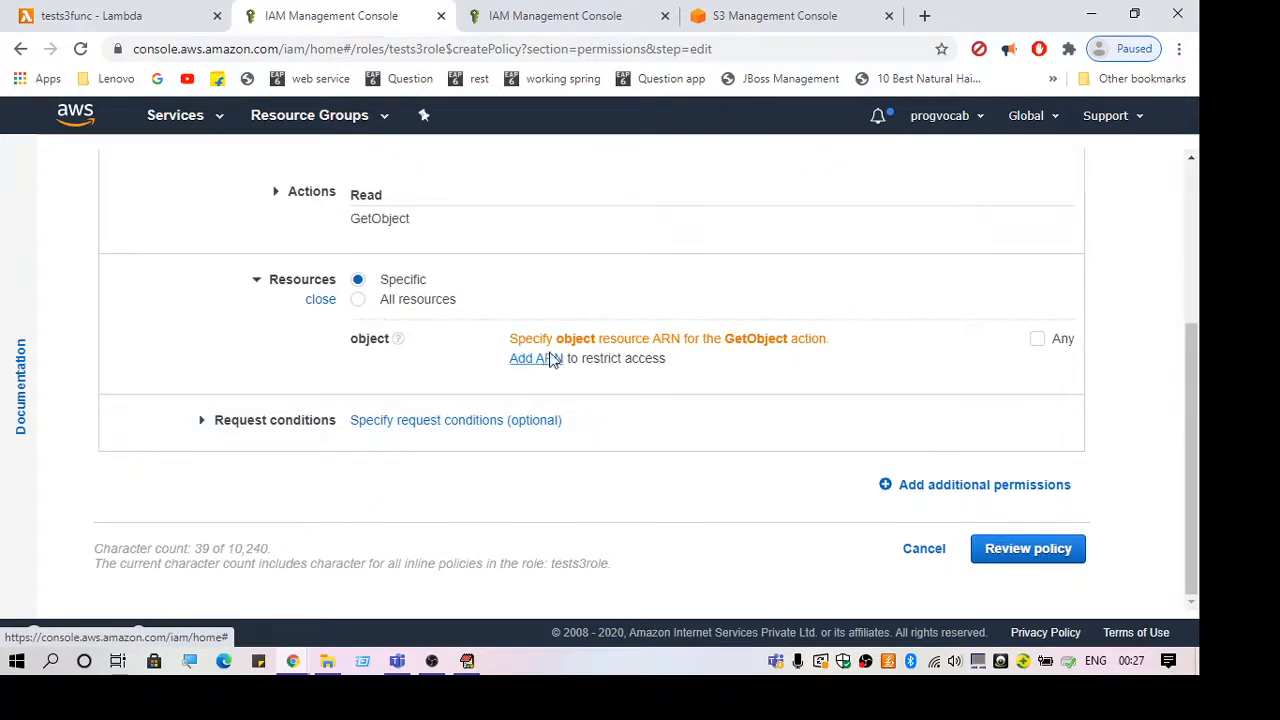
- Begin adding a resource ARN with bucket name coderai, checking the file's bucket details
{"action": "left_click", "coordinate": [528, 358]}
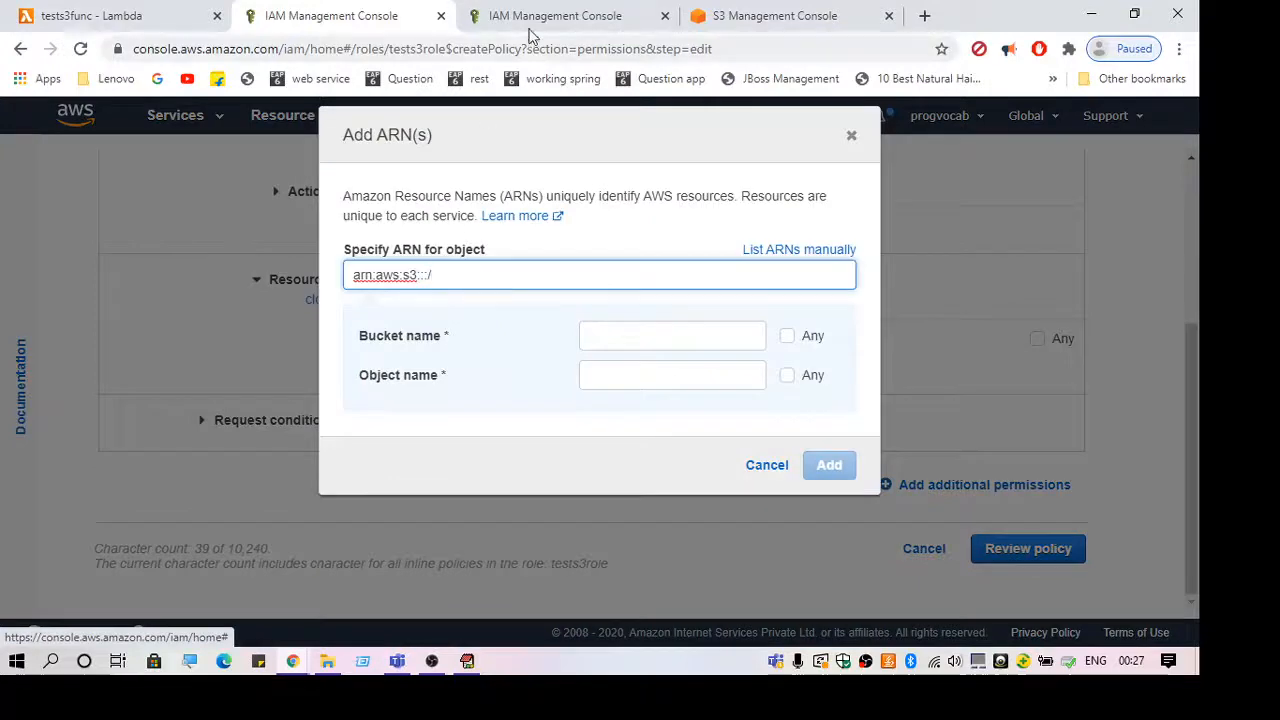
{"action": "left_click", "coordinate": [776, 16]}
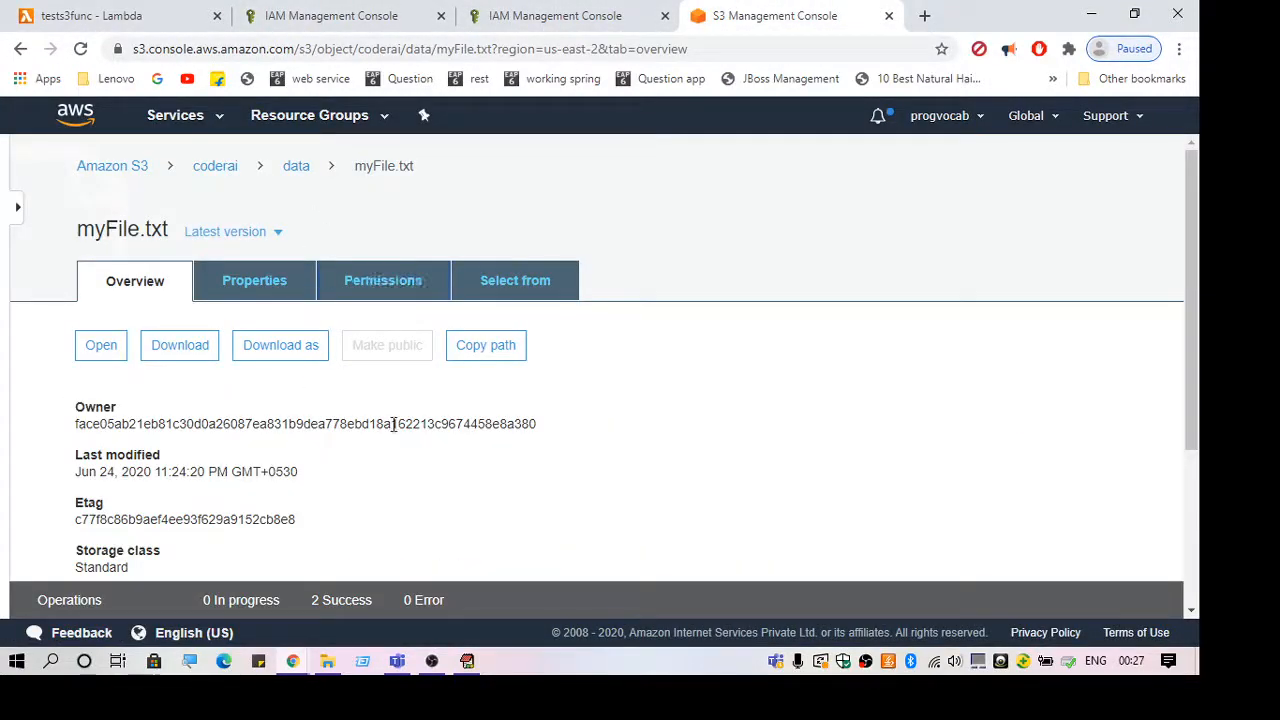
{"action": "scroll", "scroll_direction": "down", "scroll_amount": 3}
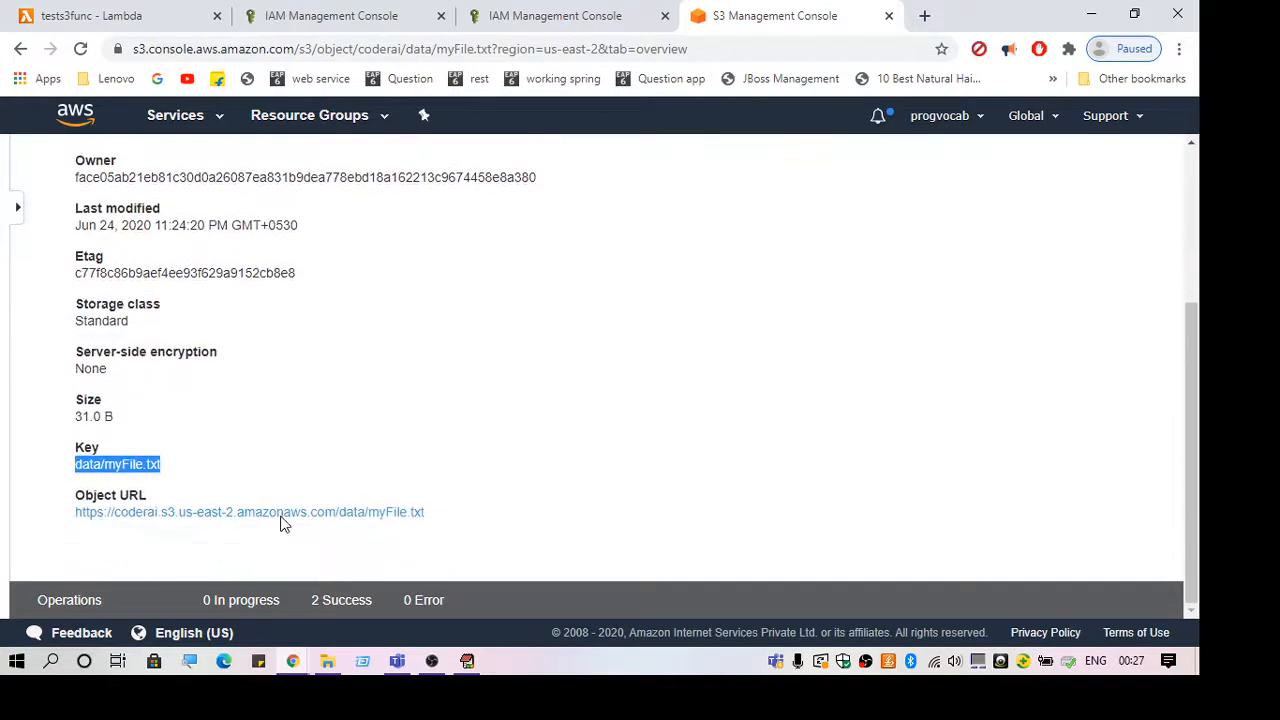
{"action": "mouse_move", "coordinate": [270, 56]}
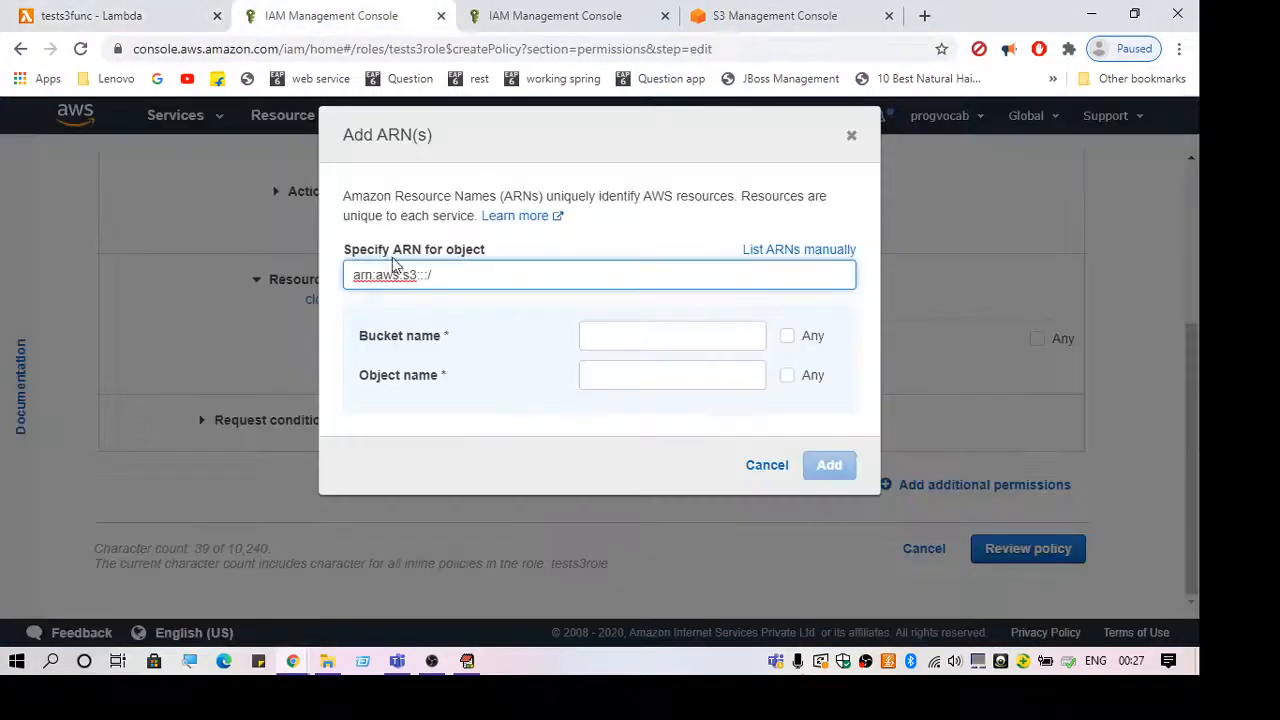
{"action": "type", "text": "coderai"}
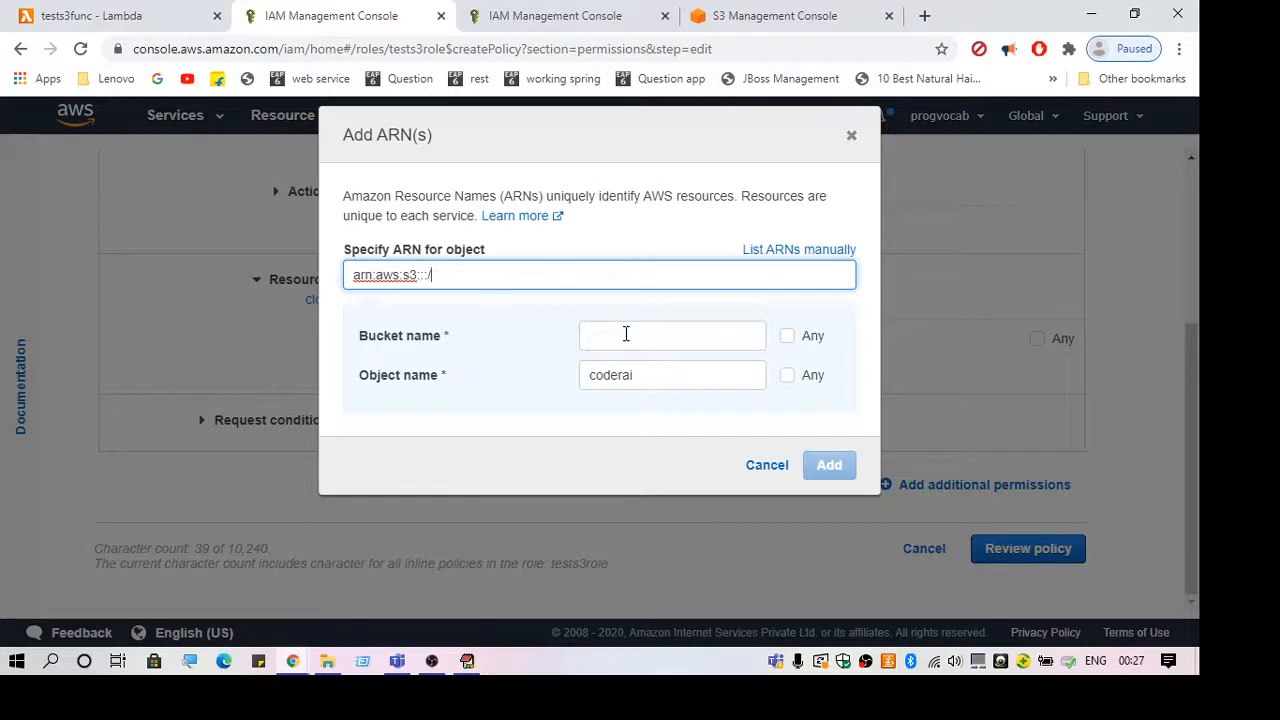
{"action": "type", "text": "coderai"}
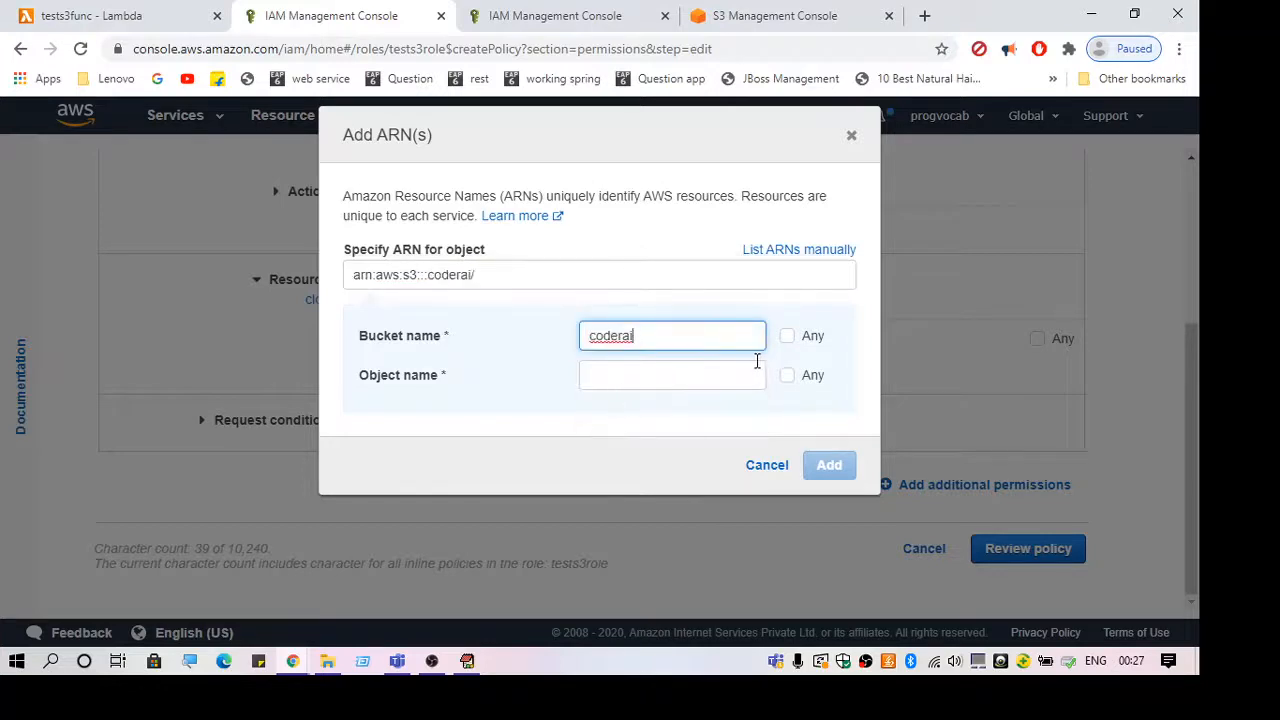
- Set object name to Any and add the ARN arn:aws:s3:::coderai/* to the policy
{"action": "left_click", "coordinate": [672, 374]}
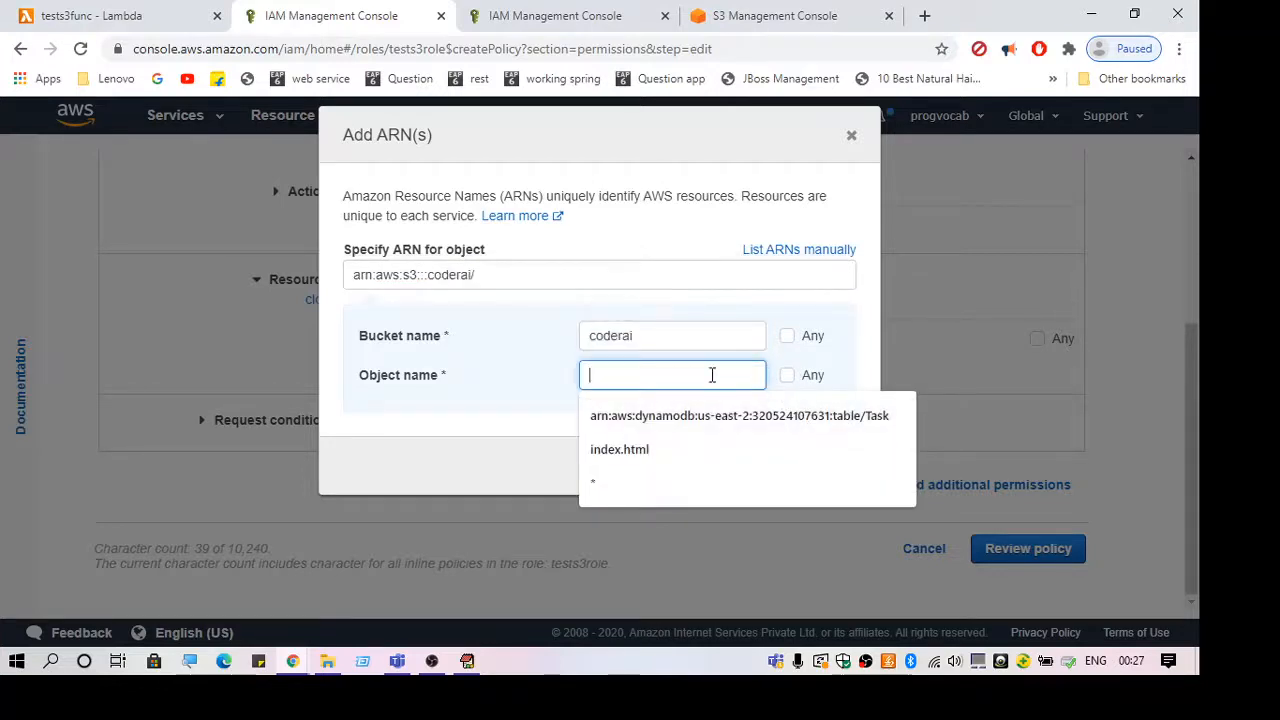
{"action": "left_click", "coordinate": [592, 480]}
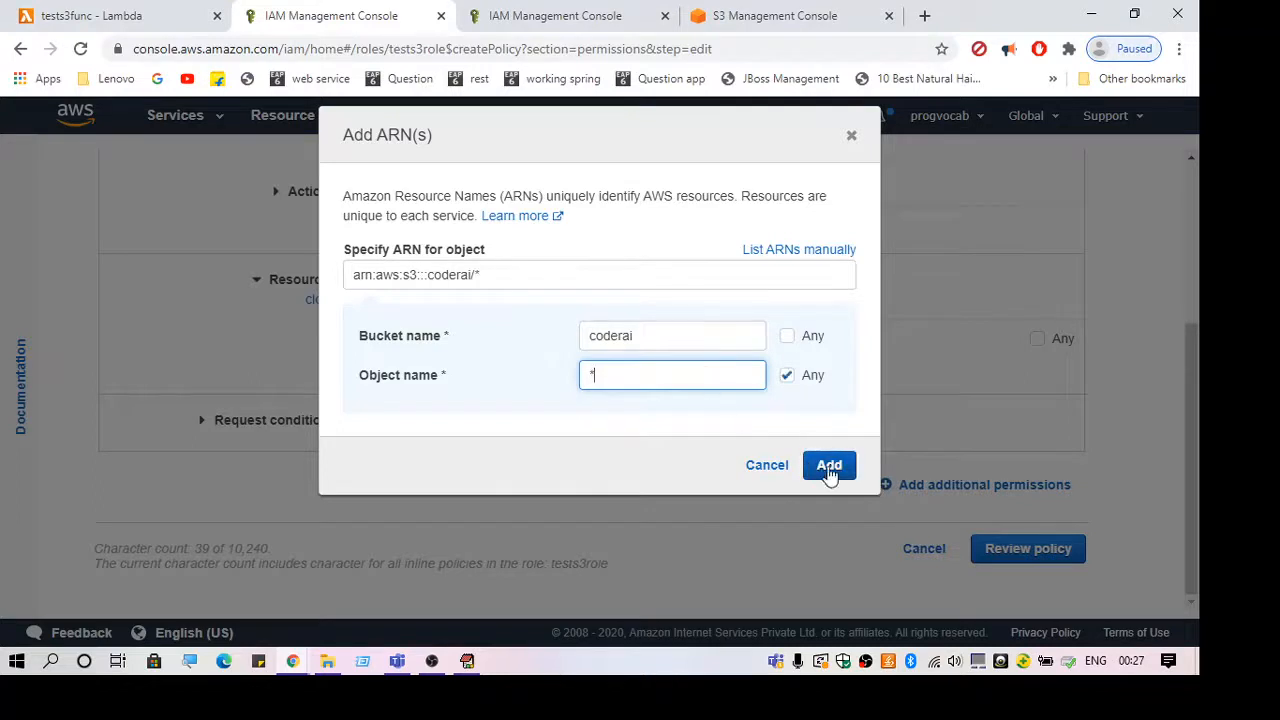
{"action": "left_click", "coordinate": [828, 464]}
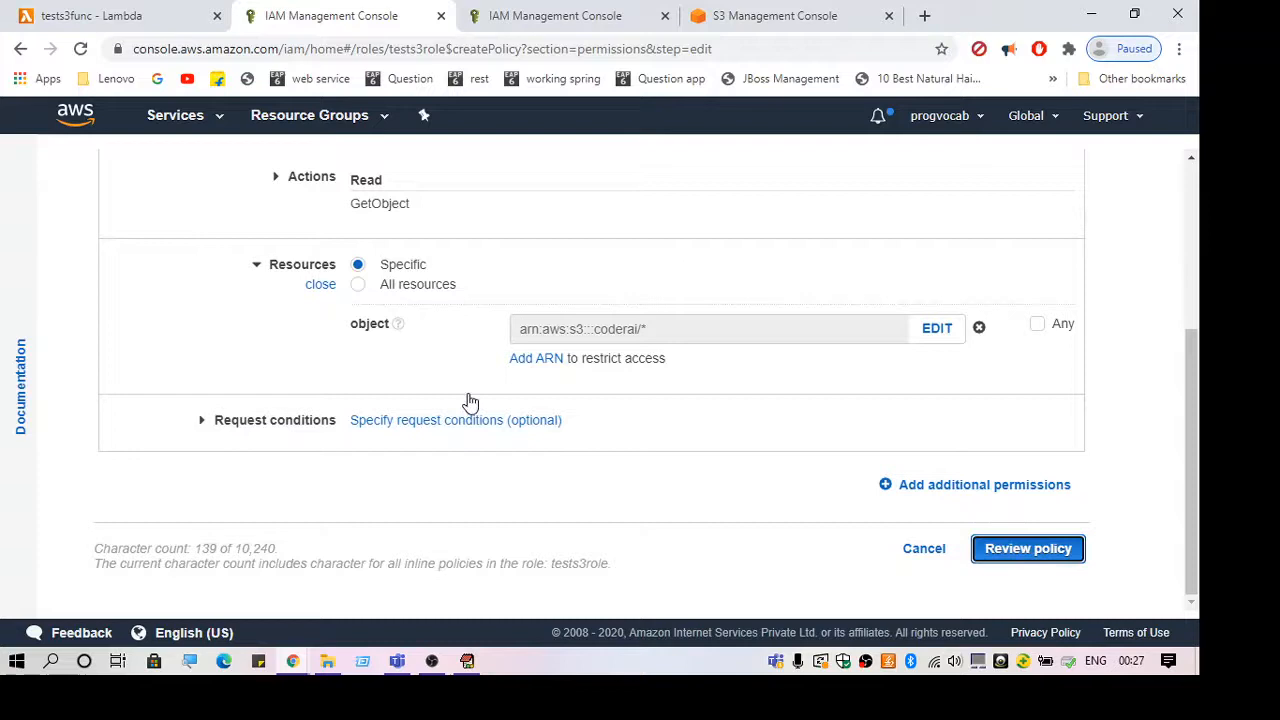
- Review the policy, name it test333 and create it on the role
{"action": "left_click", "coordinate": [1028, 548]}
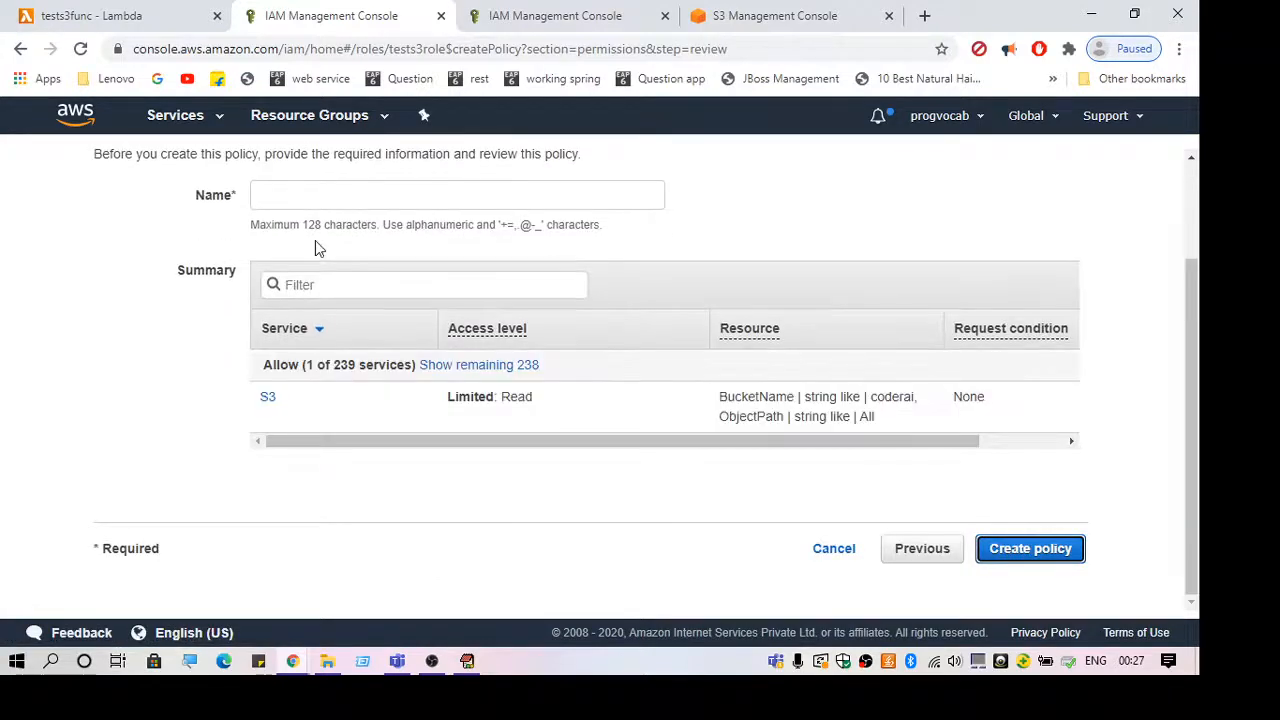
{"action": "left_click", "coordinate": [456, 194]}
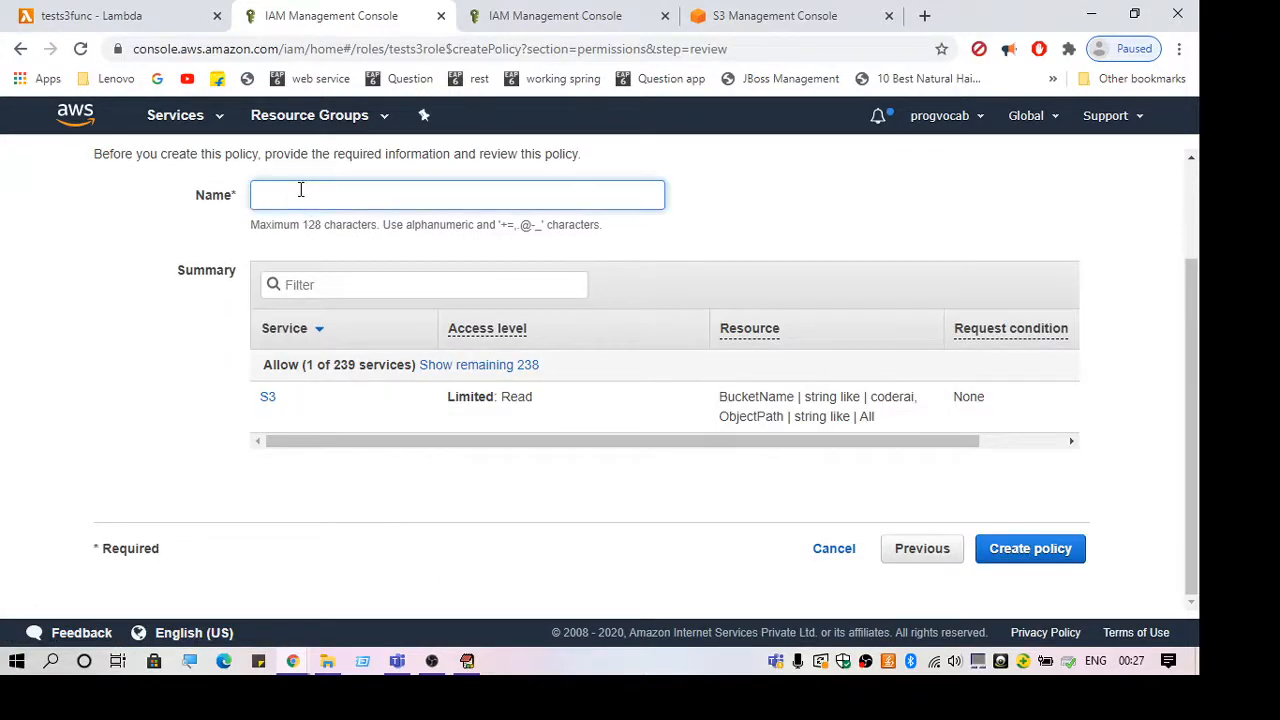
{"action": "type", "text": "test333"}
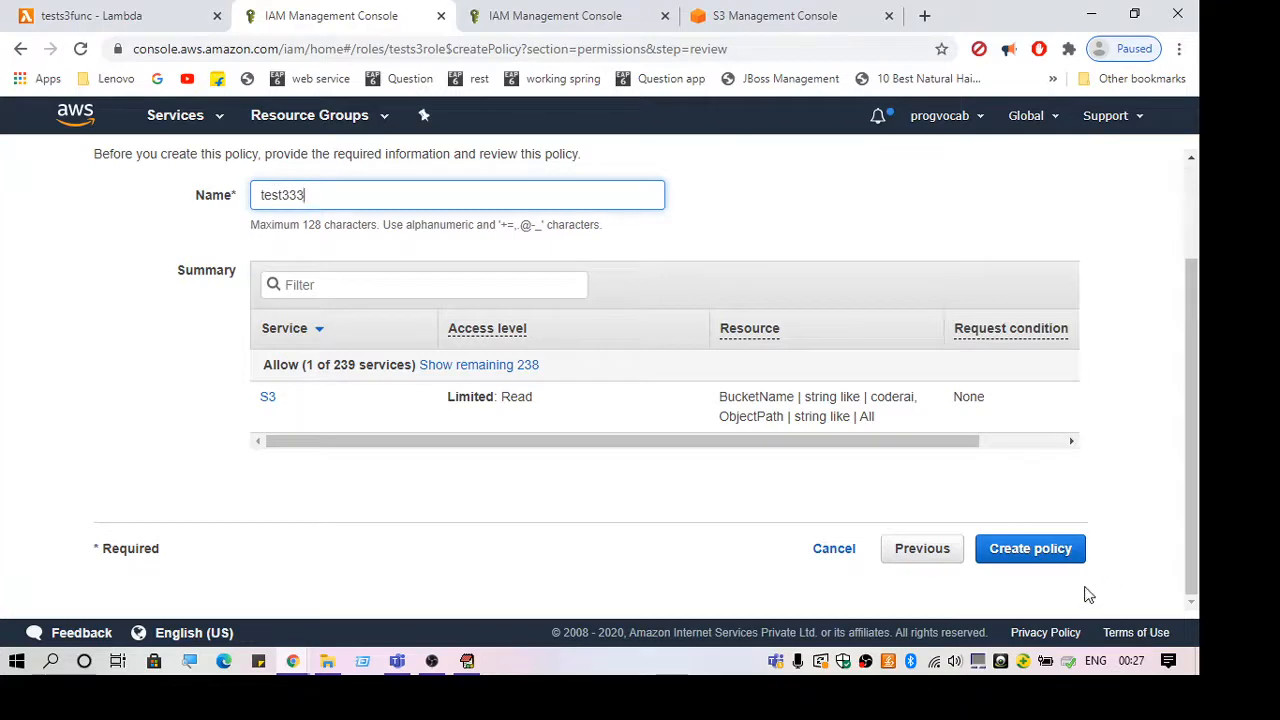
{"action": "left_click", "coordinate": [1030, 548]}
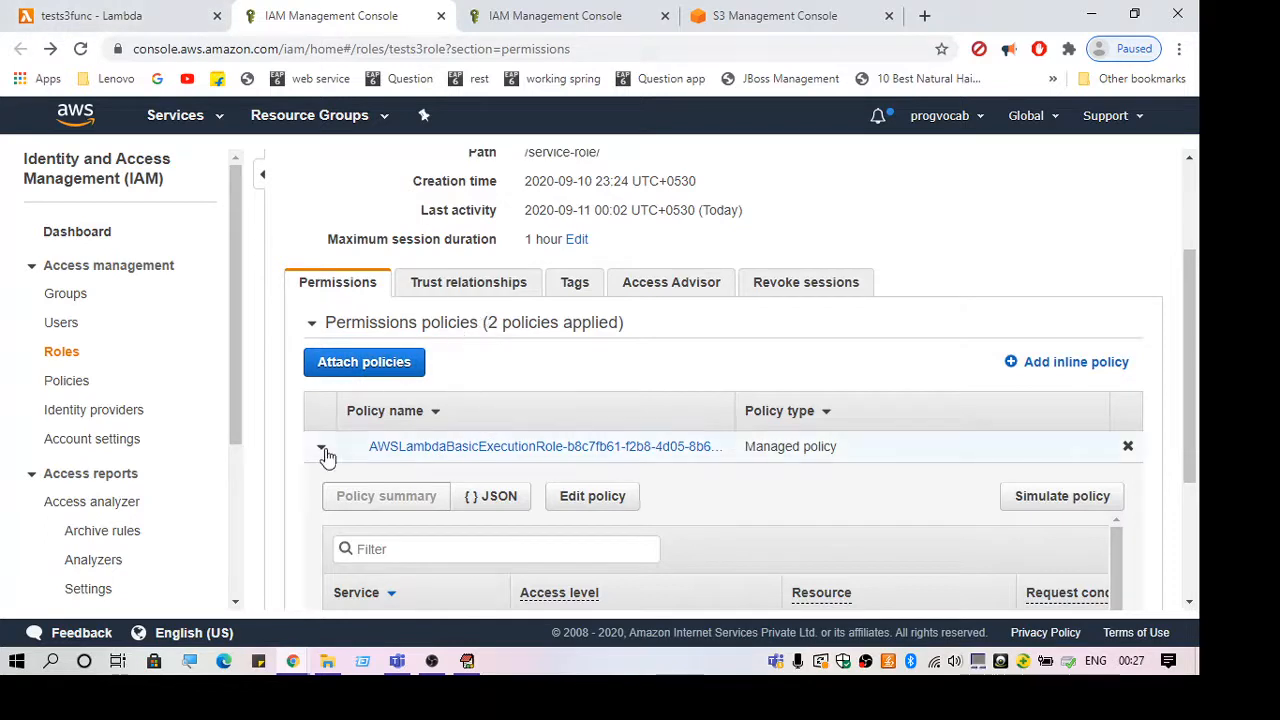
- Confirm test333 is listed on tests3role and switch back to tests3func in Lambda
{"action": "left_click", "coordinate": [320, 446]}
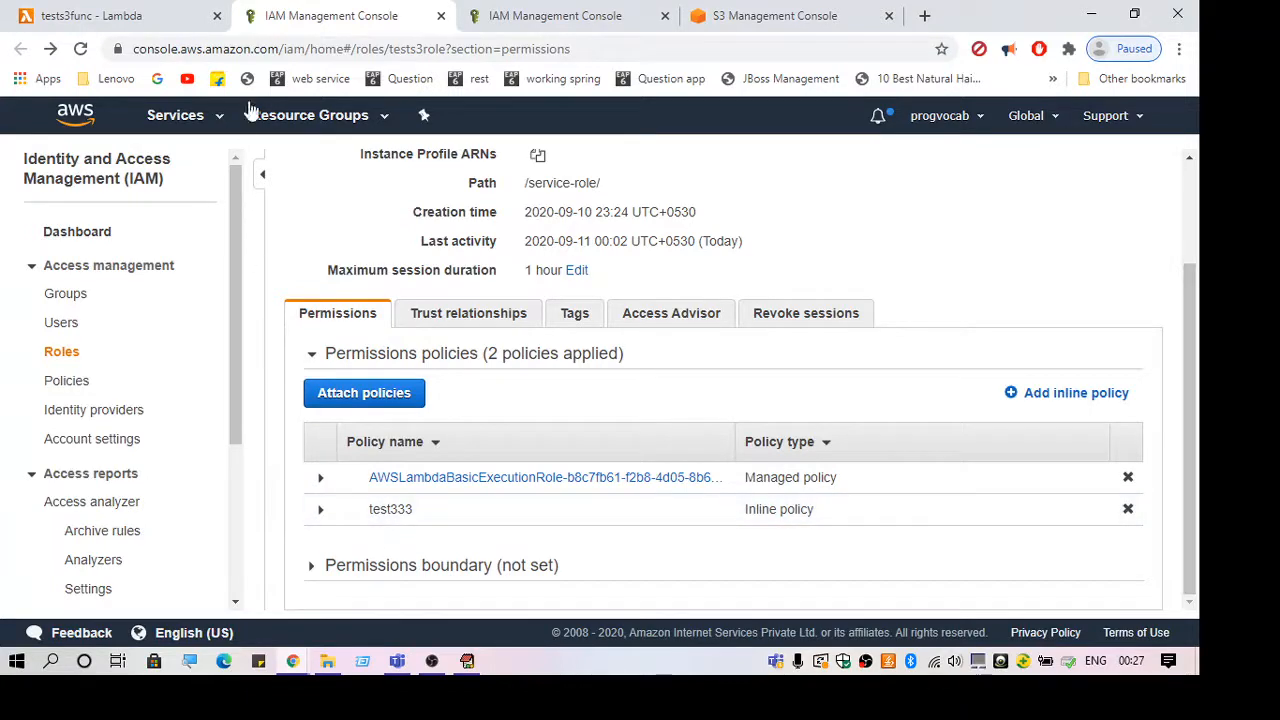
{"action": "left_click", "coordinate": [90, 16]}
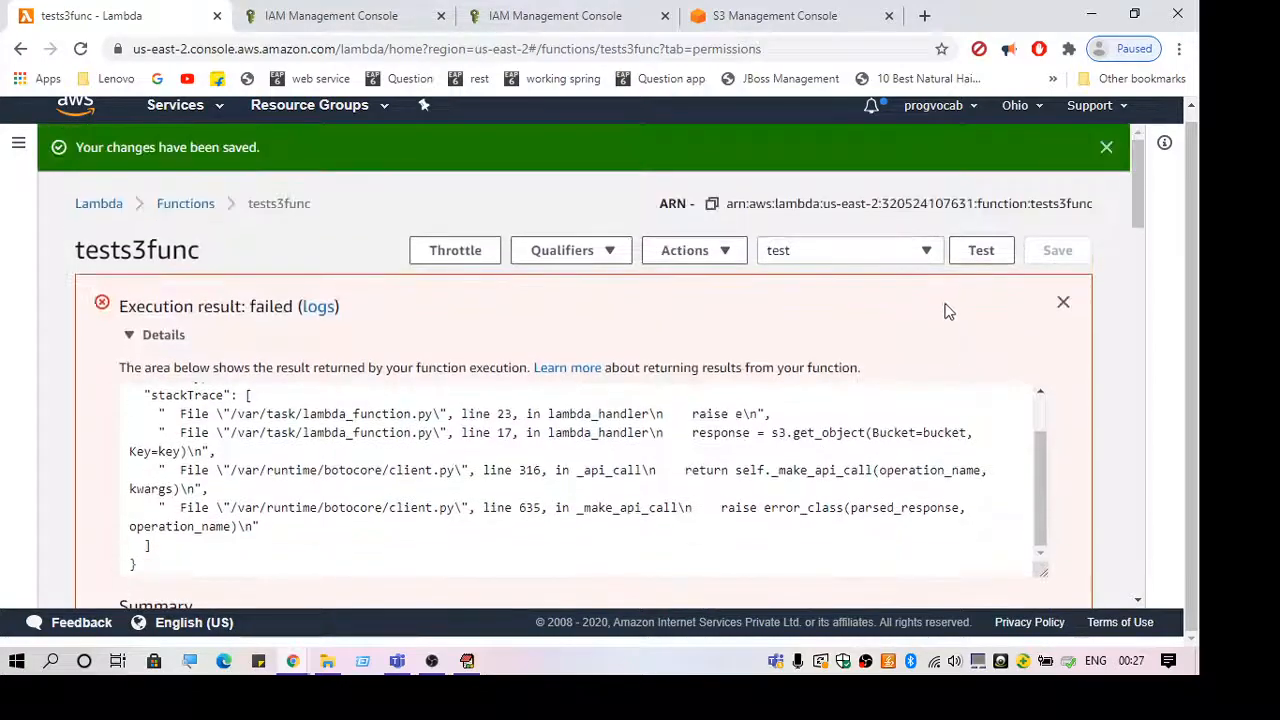
{"action": "scroll", "scroll_direction": "down", "scroll_amount": 3}
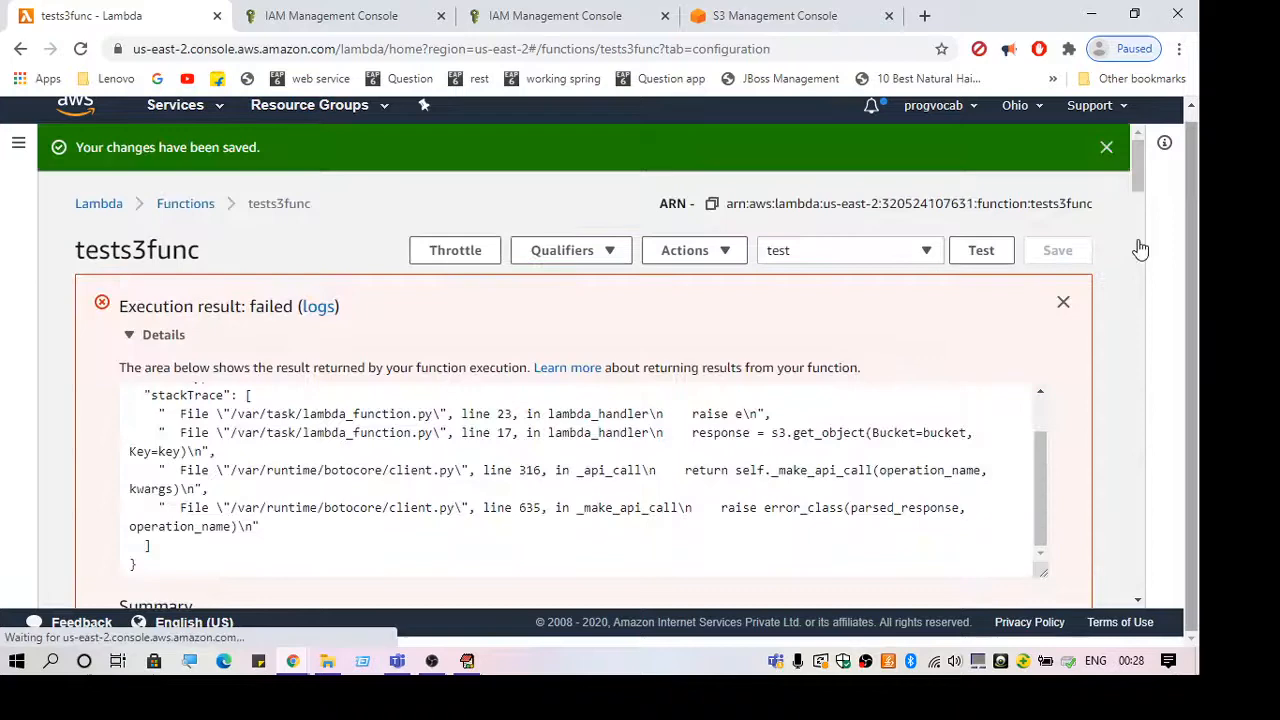
{"action": "scroll", "scroll_direction": "down", "scroll_amount": 3}
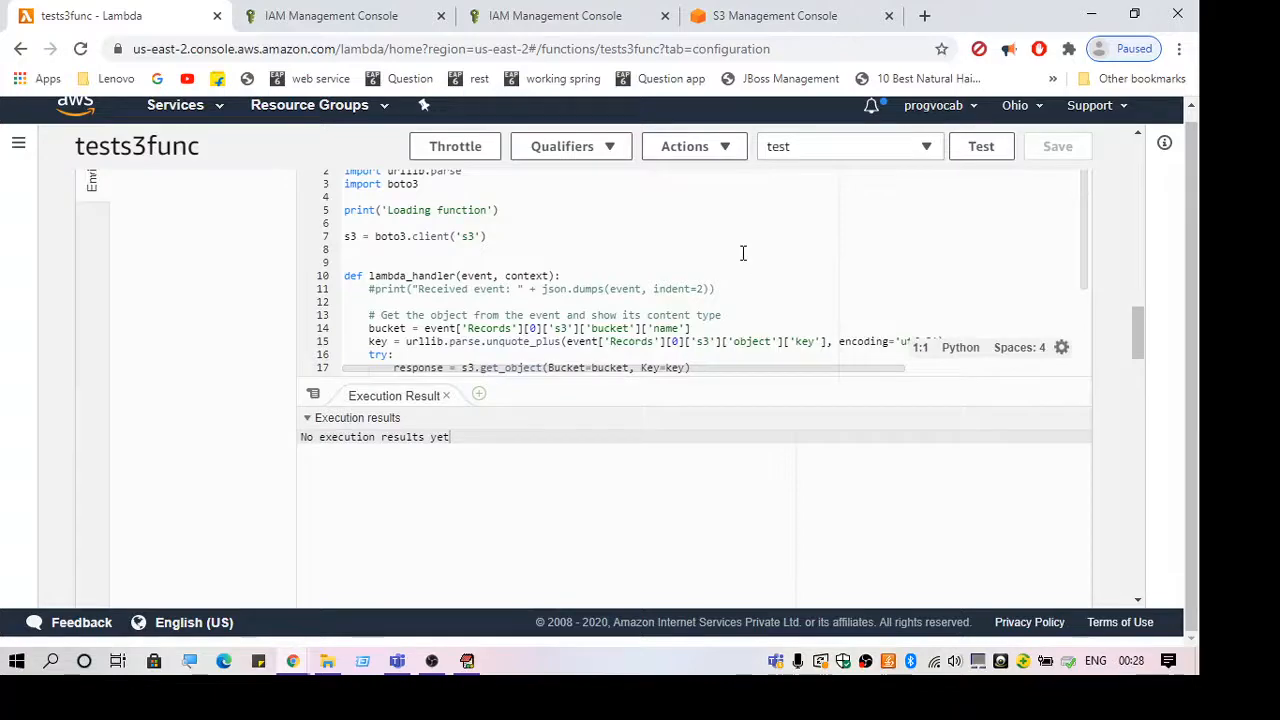
{"action": "left_click", "coordinate": [980, 146]}
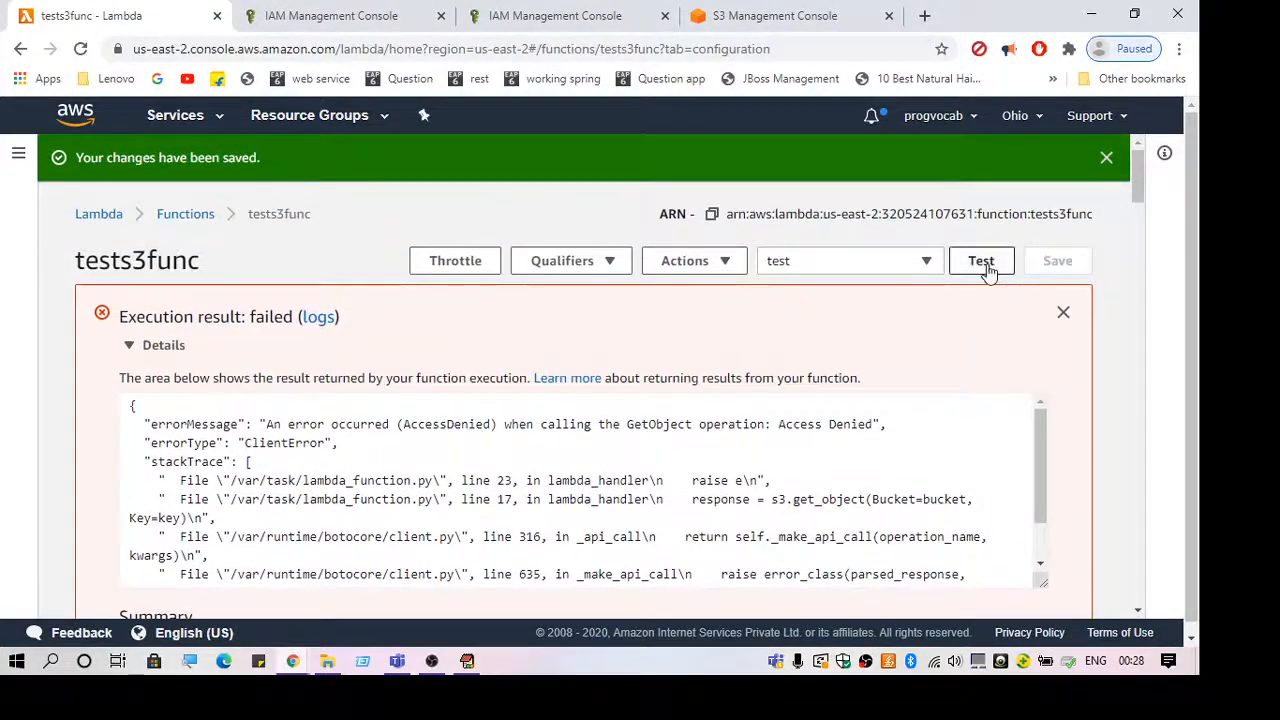
- Rerun the tests3func test; log reports 214.90 ms and 81 MB with no Access Denied error
{"action": "left_click", "coordinate": [980, 260]}
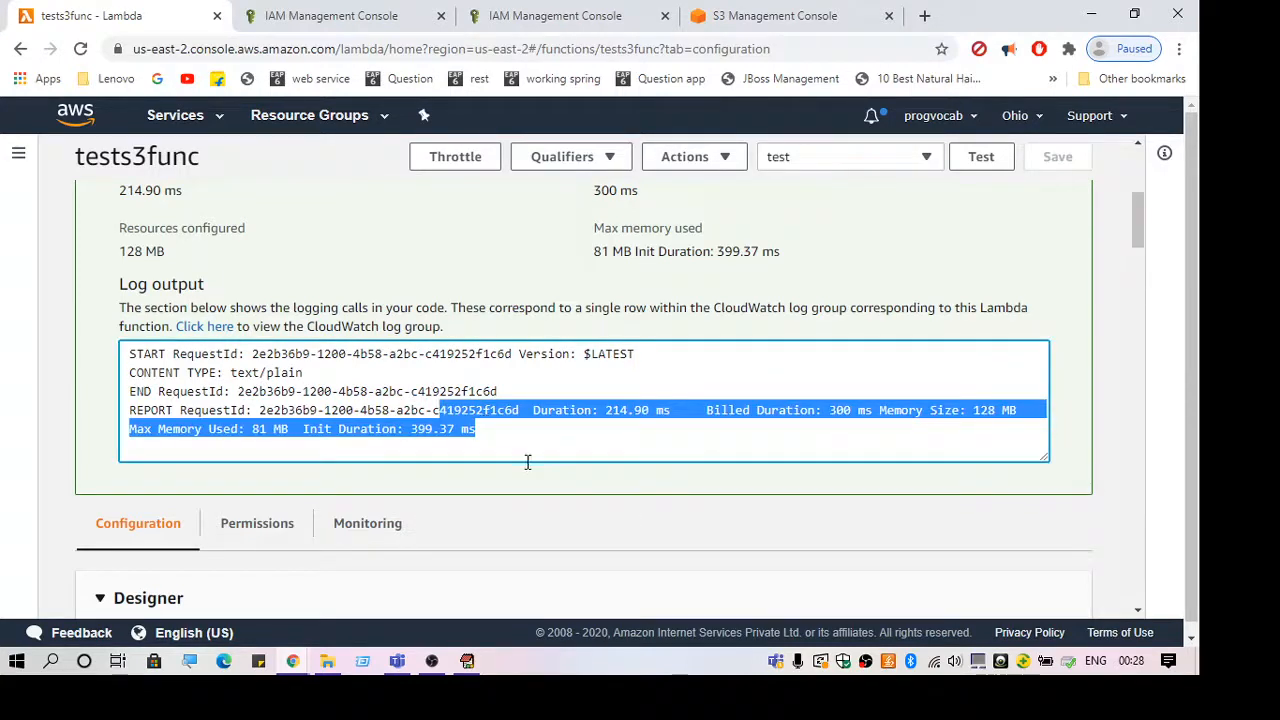
{"action": "left_click", "coordinate": [484, 420]}
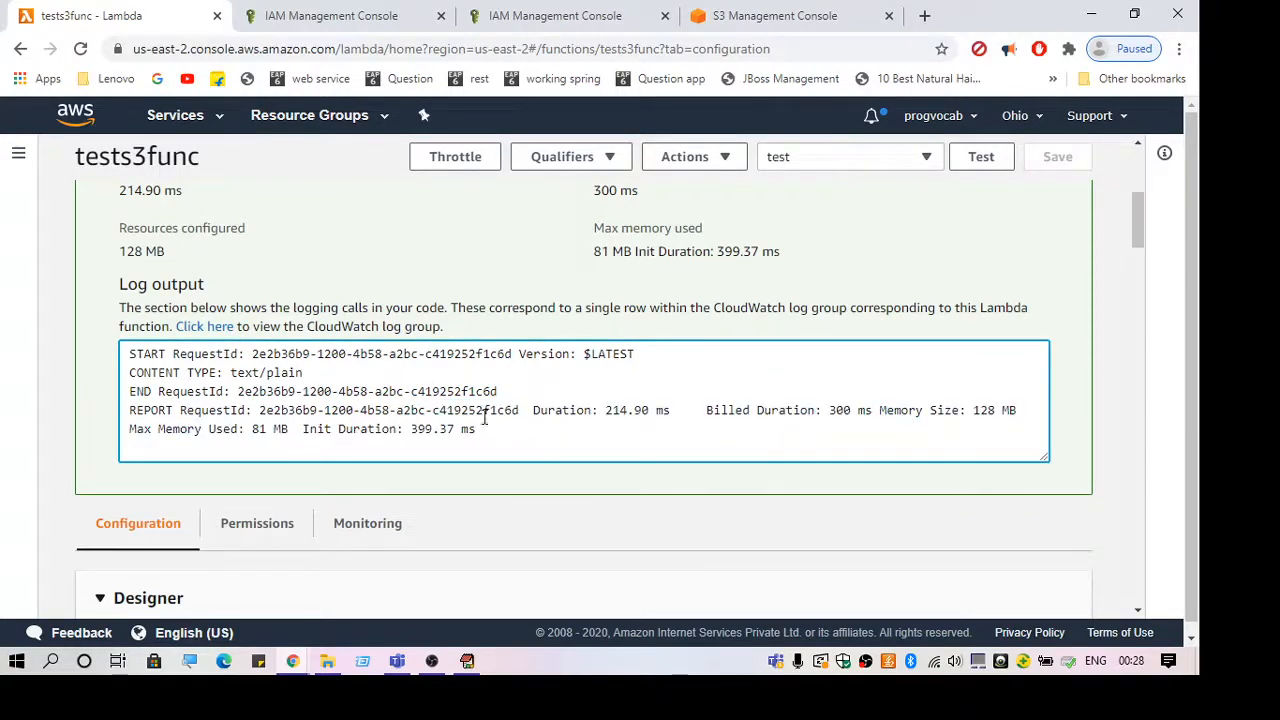